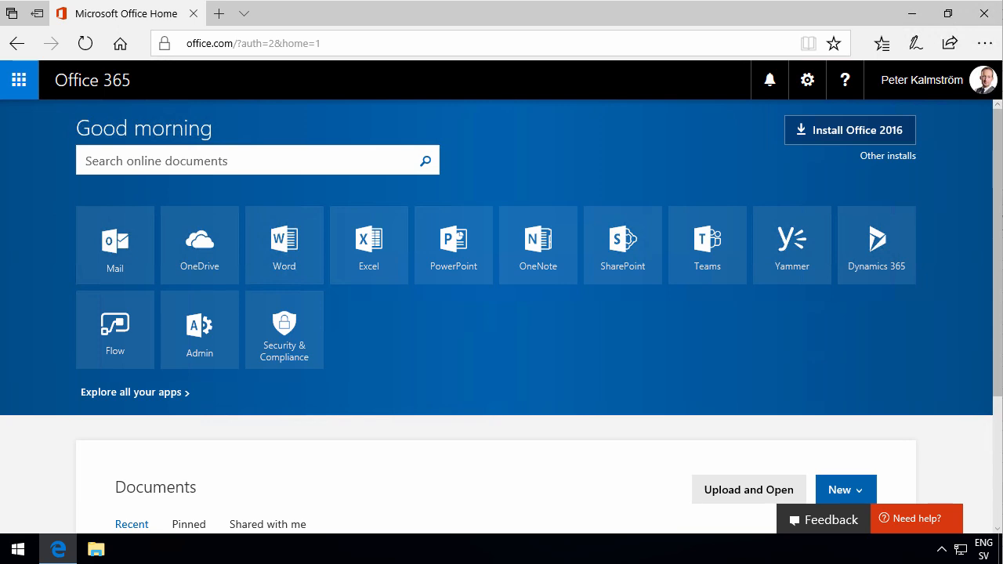
pyautogui.moveTo(633, 196)
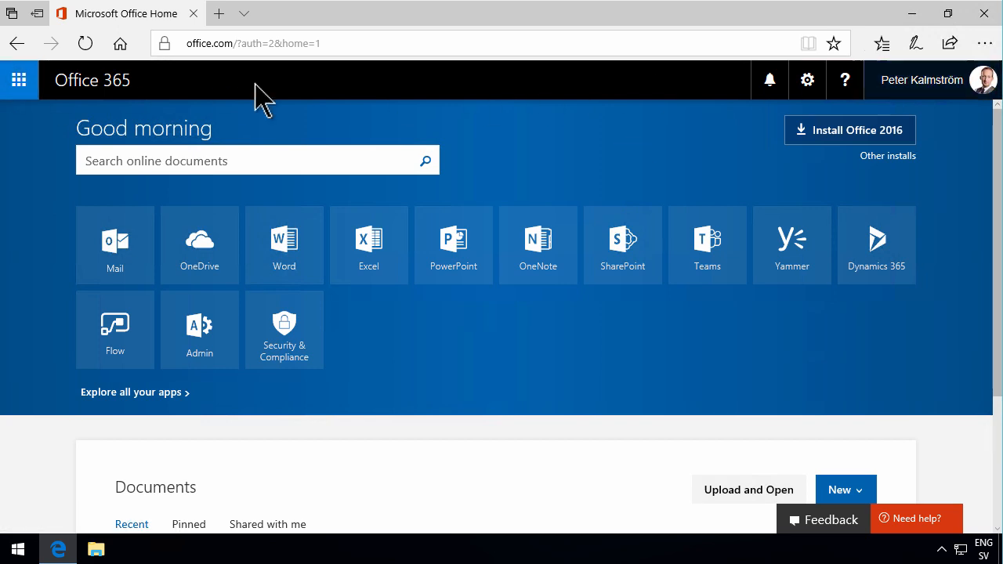
pyautogui.moveTo(19, 80)
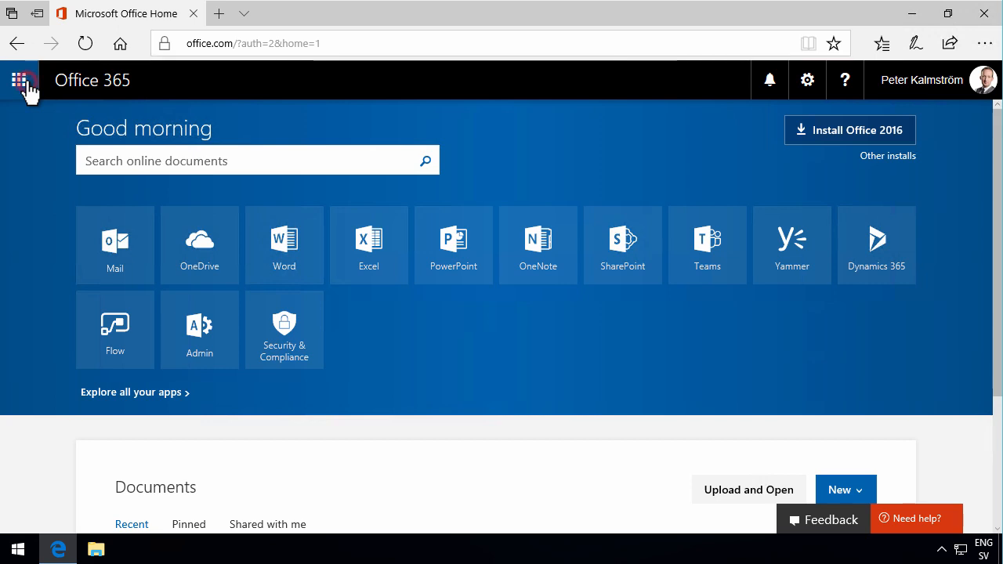
# Step: Open the app launcher, find no new apps, and browse the Home apps through Admin and Store
pyautogui.click(19, 80)
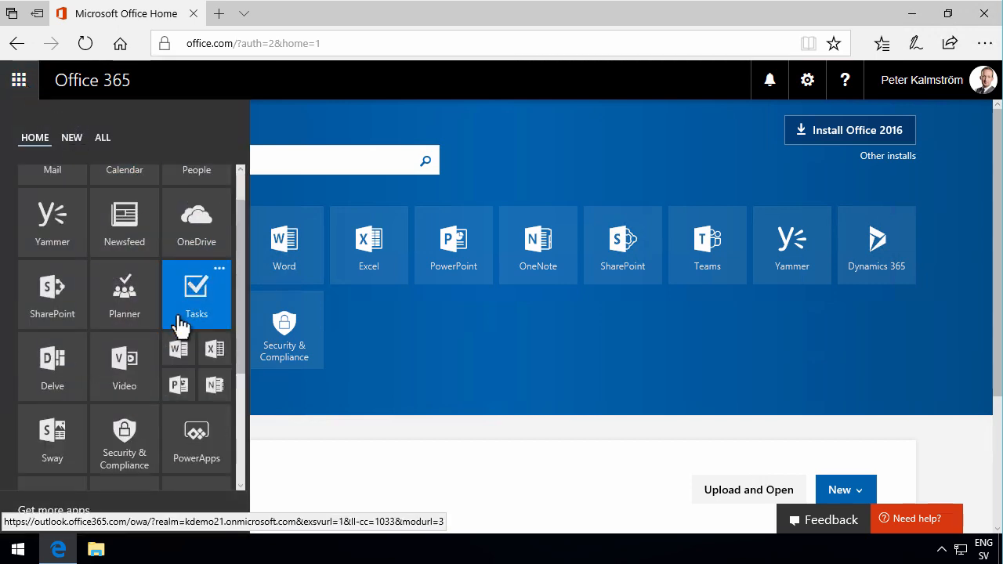
pyautogui.scroll(-3)
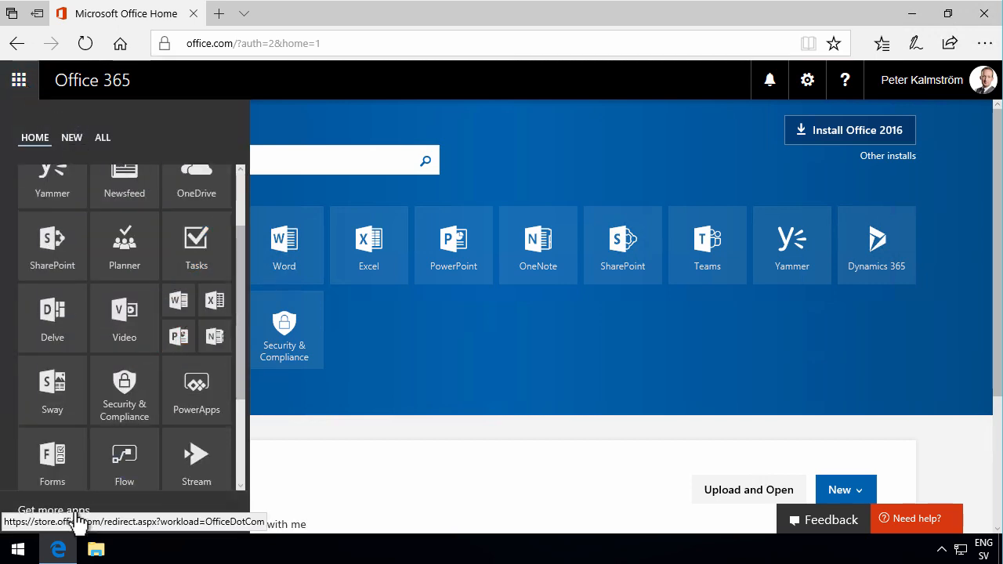
pyautogui.click(72, 137)
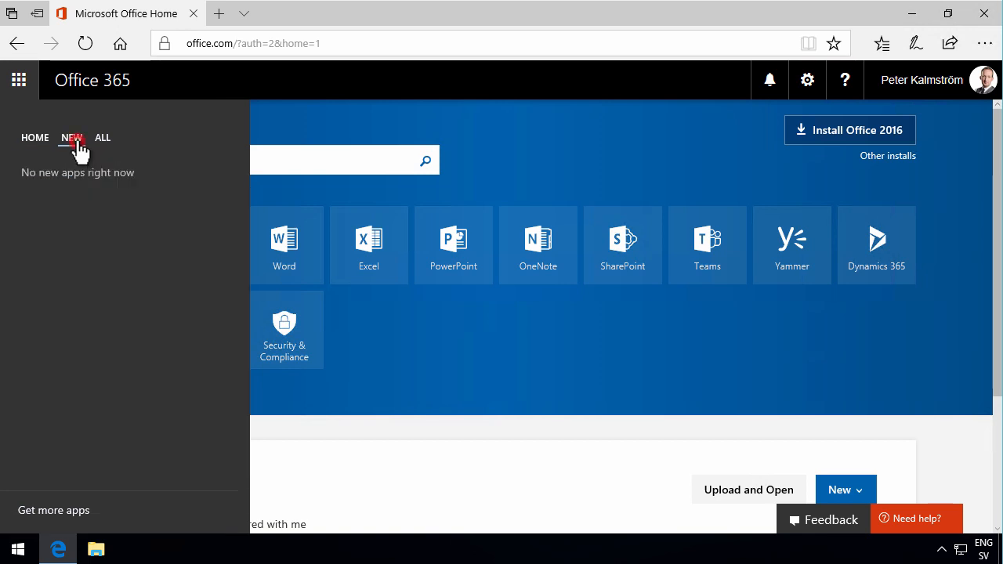
pyautogui.click(102, 137)
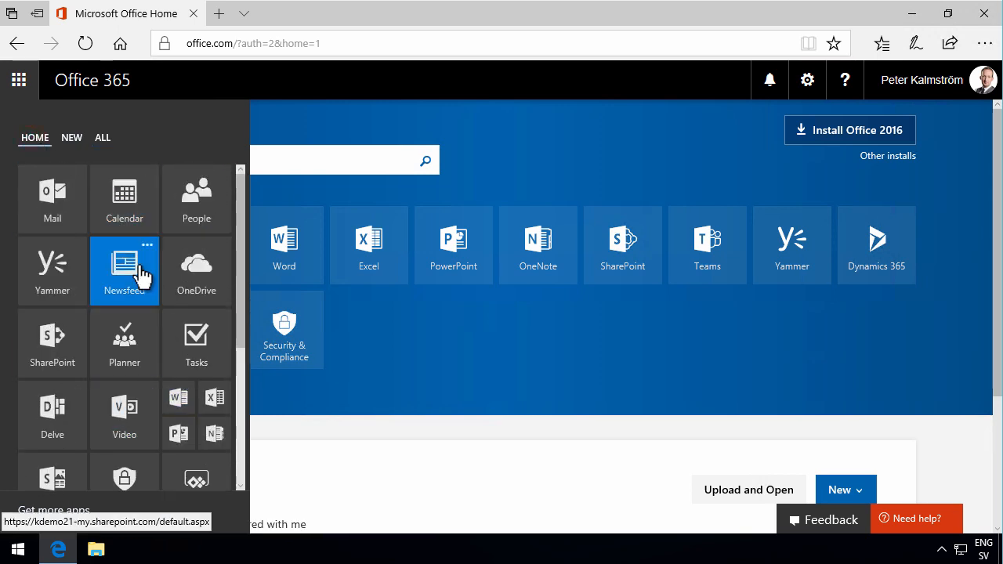
pyautogui.moveTo(196, 270)
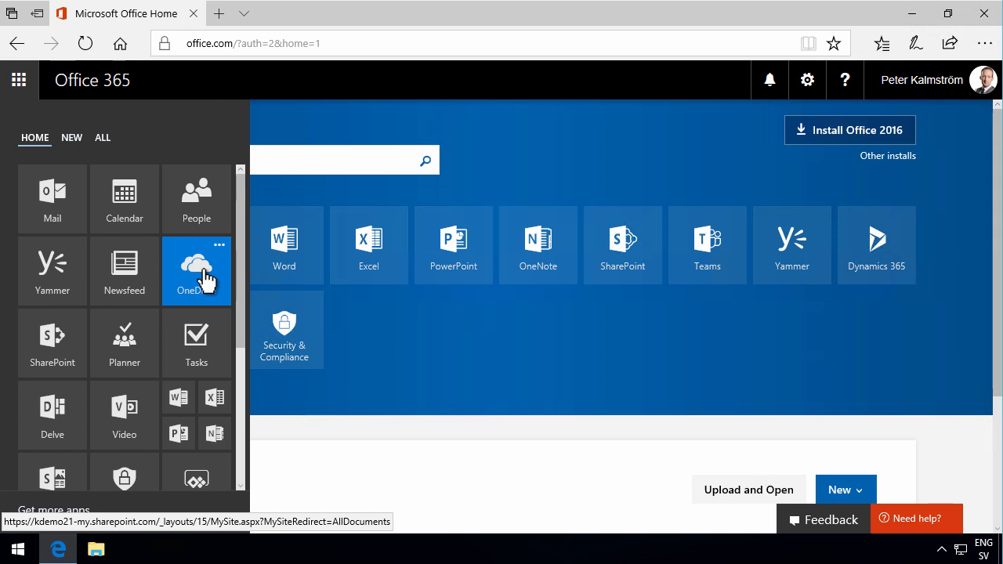
pyautogui.moveTo(124, 199)
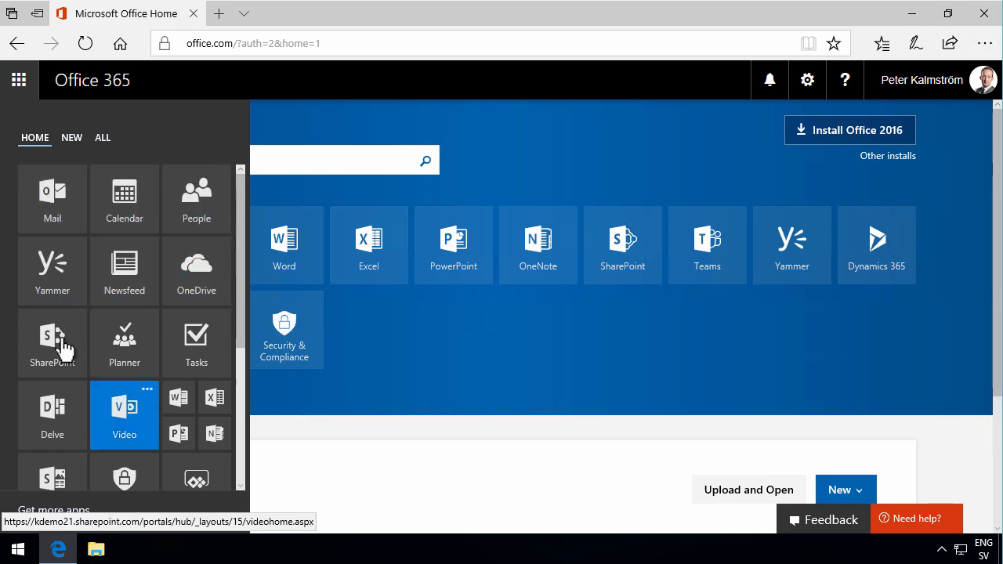
pyautogui.moveTo(214, 397)
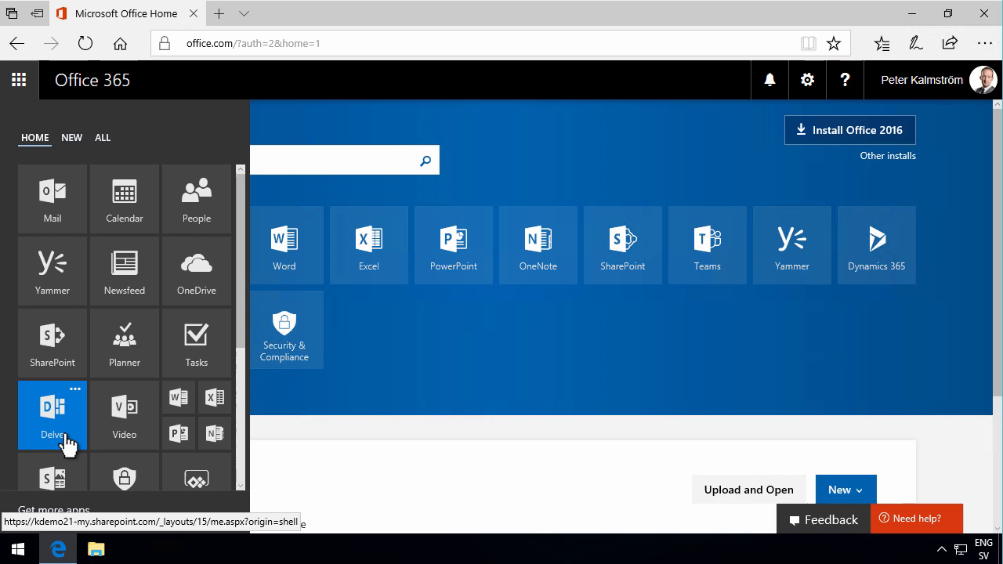
pyautogui.scroll(-3)
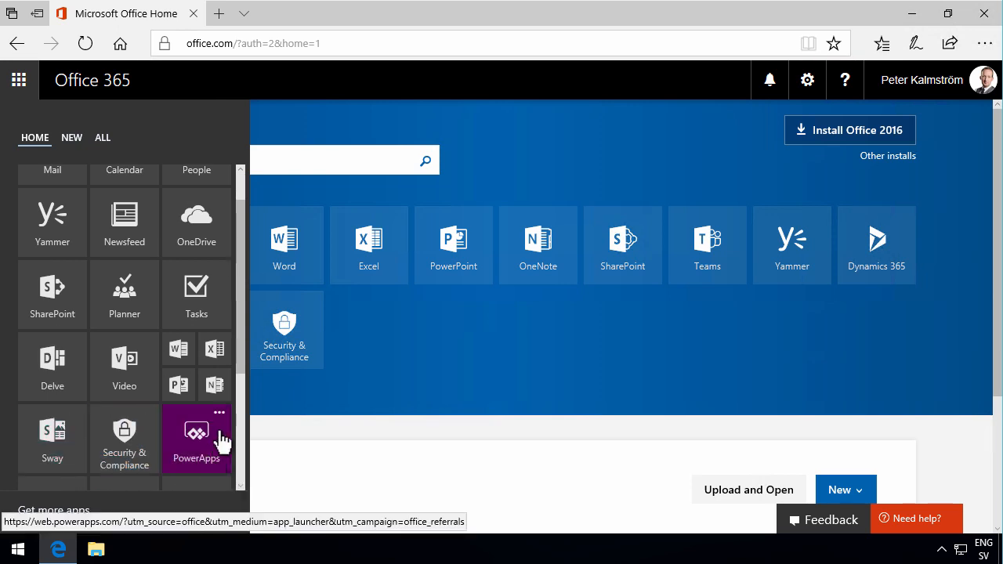
pyautogui.scroll(-3)
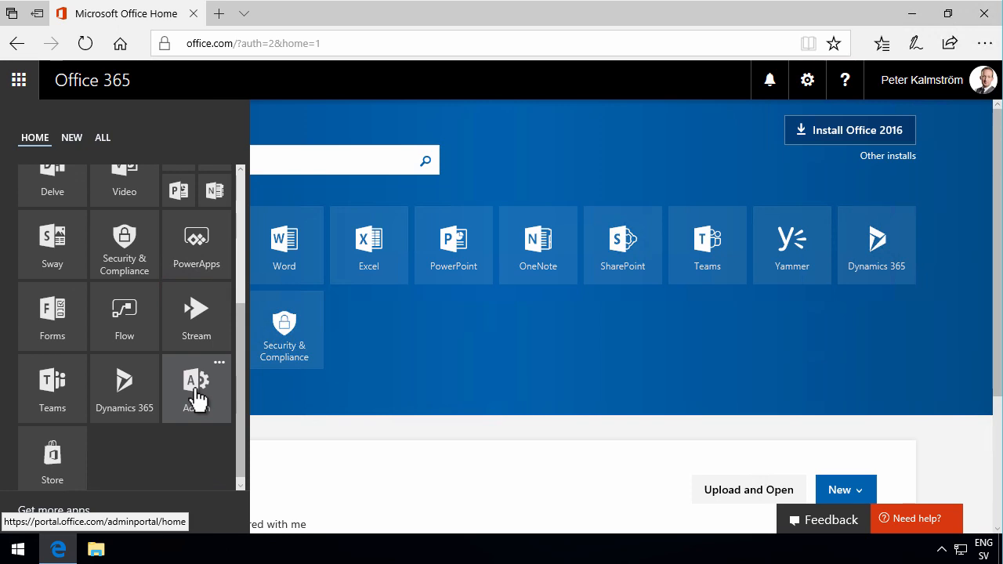
pyautogui.moveTo(198, 388)
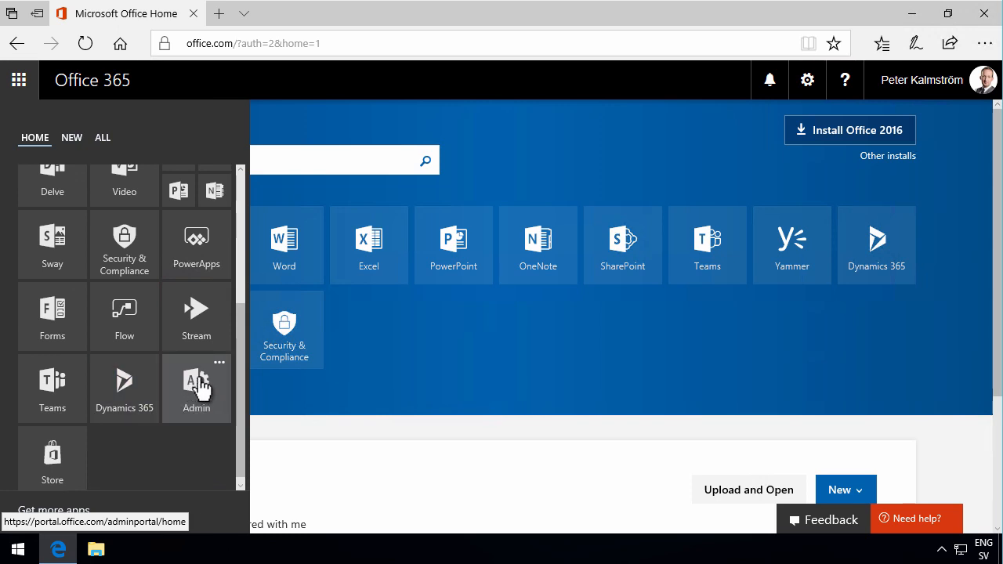
pyautogui.moveTo(202, 400)
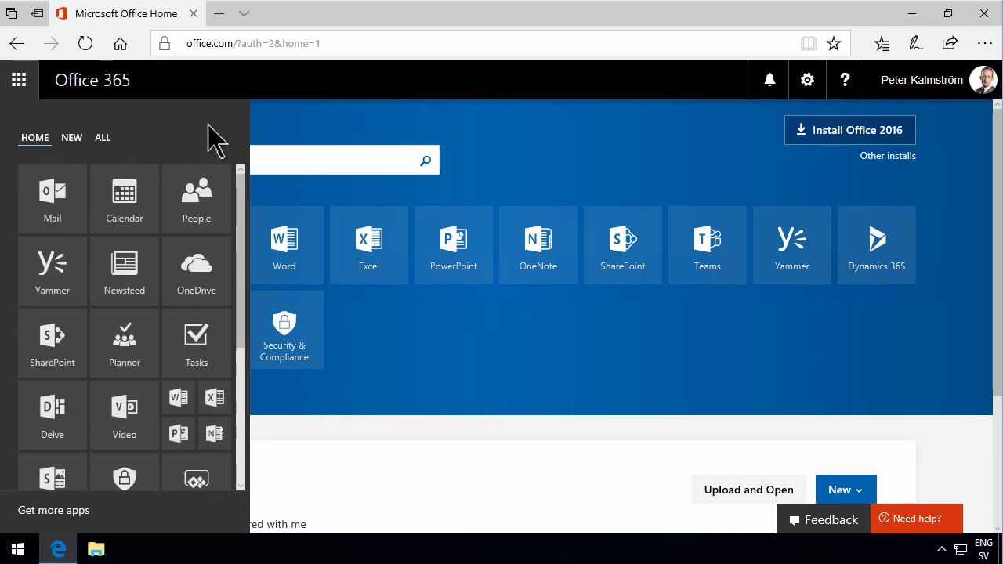
pyautogui.moveTo(92, 80)
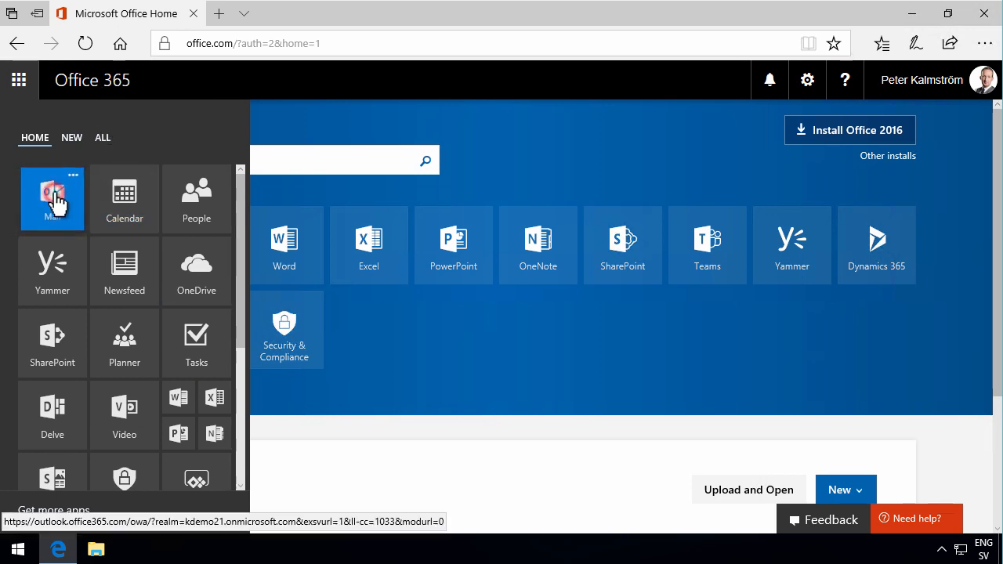
# Step: Open Mail from the launcher, then return via the Office 365 logo to the home page
pyautogui.click(52, 198)
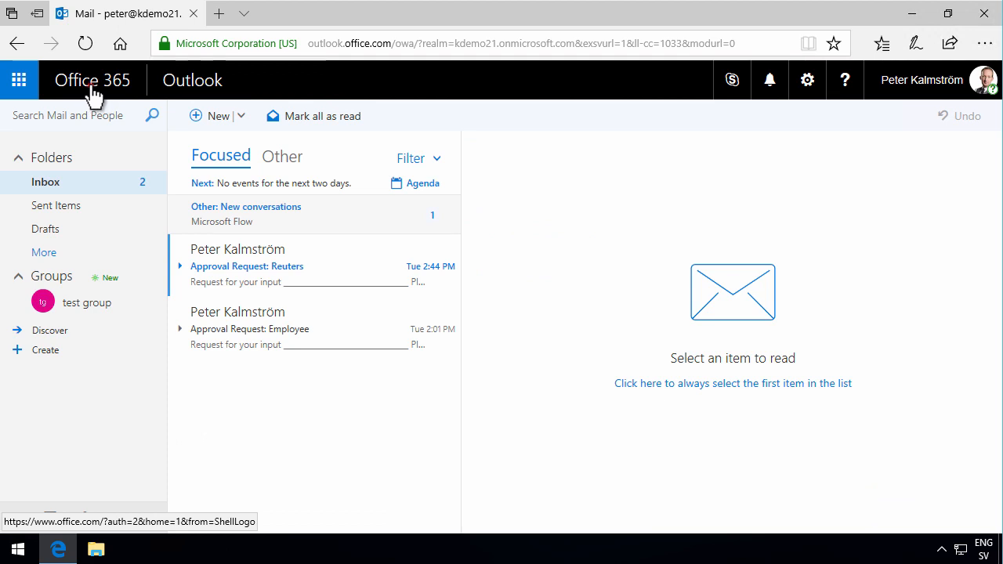
pyautogui.click(92, 80)
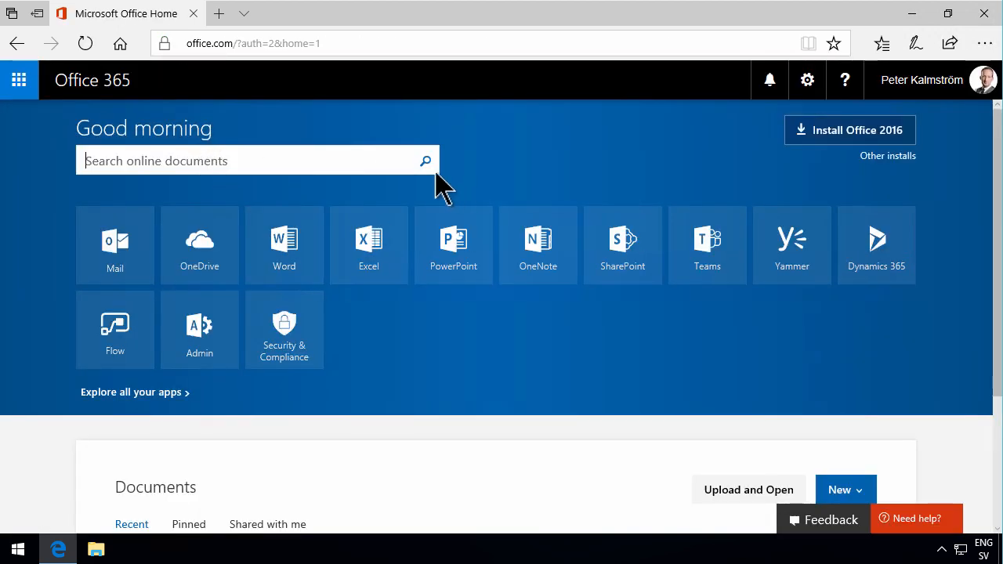
pyautogui.moveTo(768, 80)
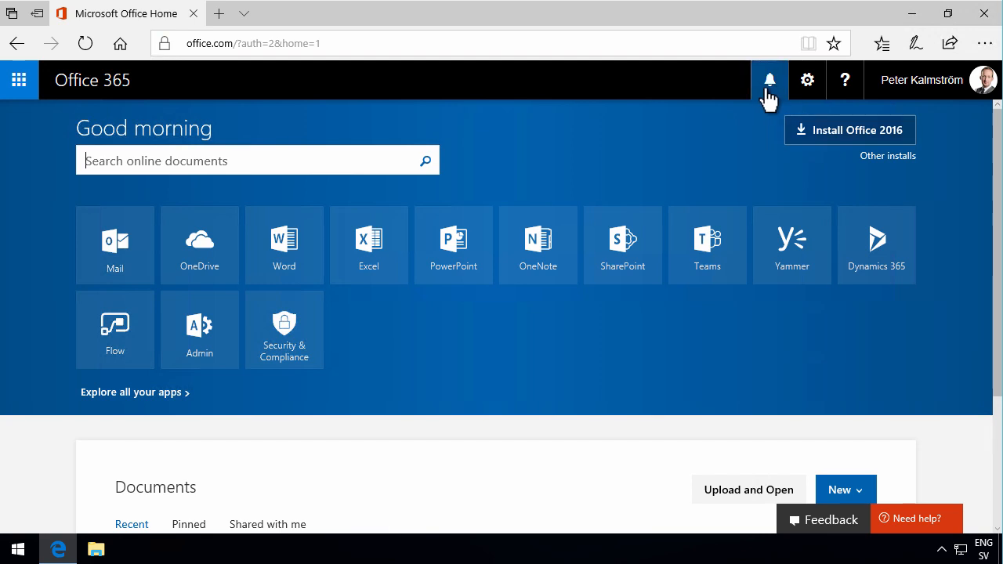
pyautogui.click(769, 80)
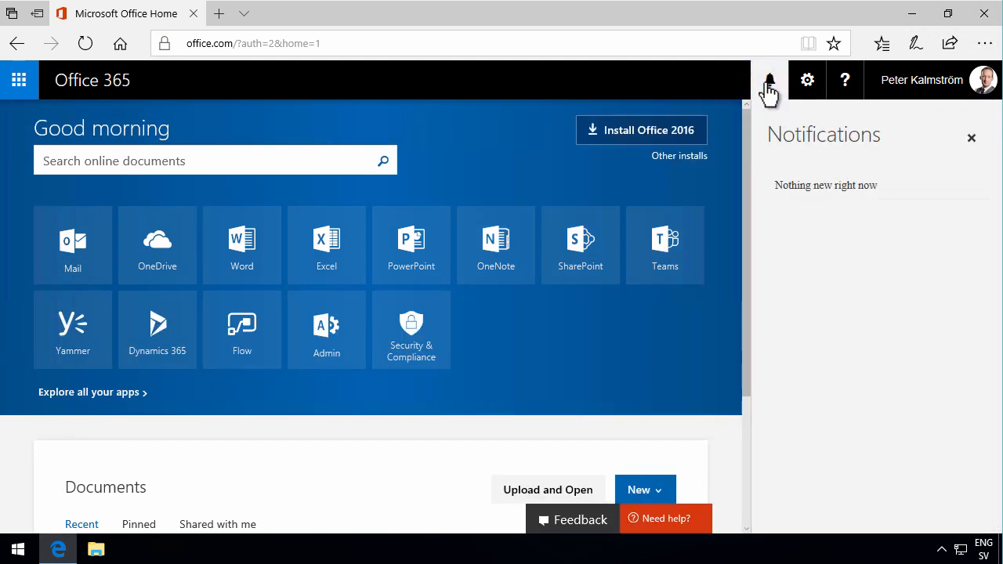
pyautogui.moveTo(772, 86)
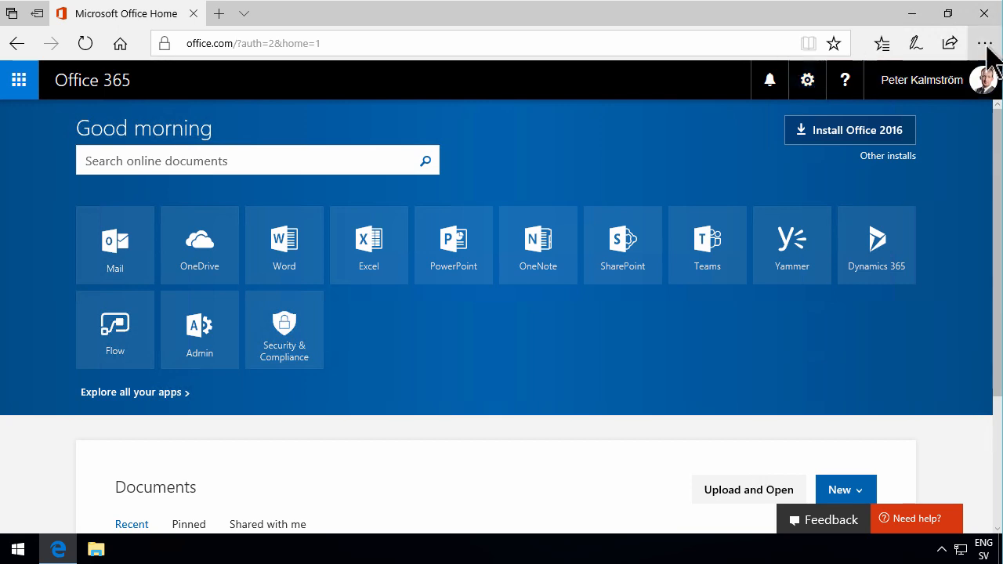
pyautogui.moveTo(796, 87)
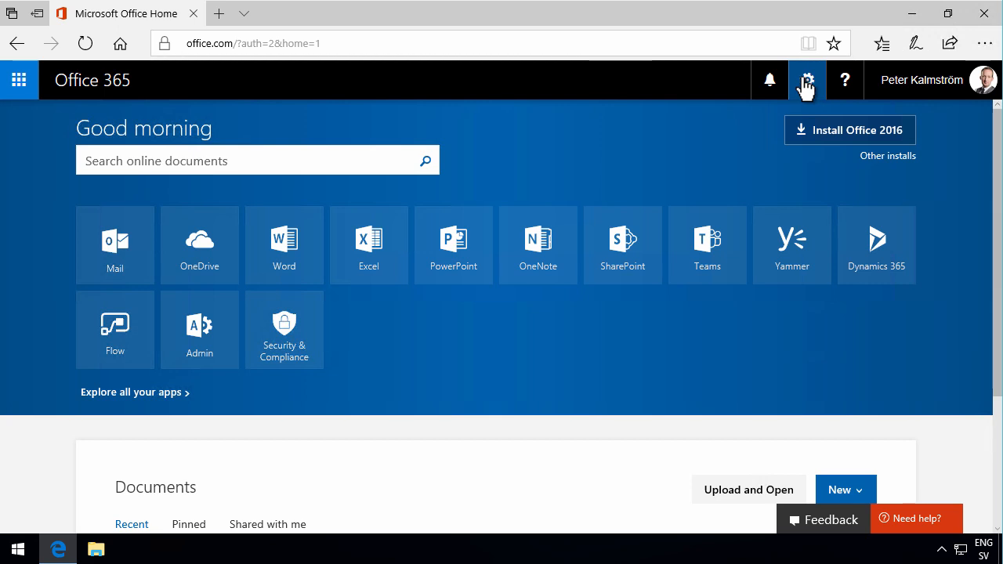
# Step: Toggle the gear-icon Settings pane closed and reopen it, showing theme, start page and language options
pyautogui.click(807, 80)
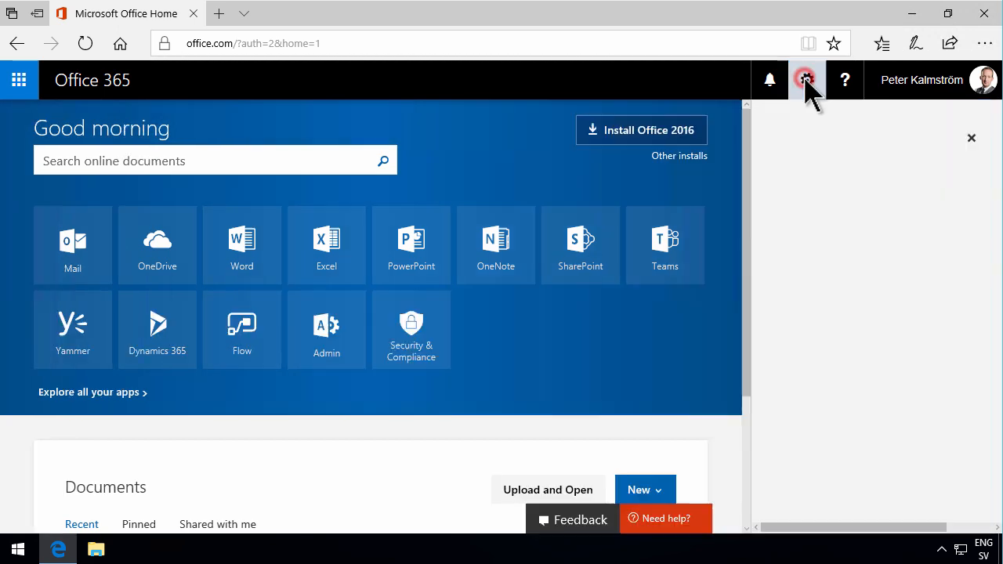
pyautogui.click(807, 80)
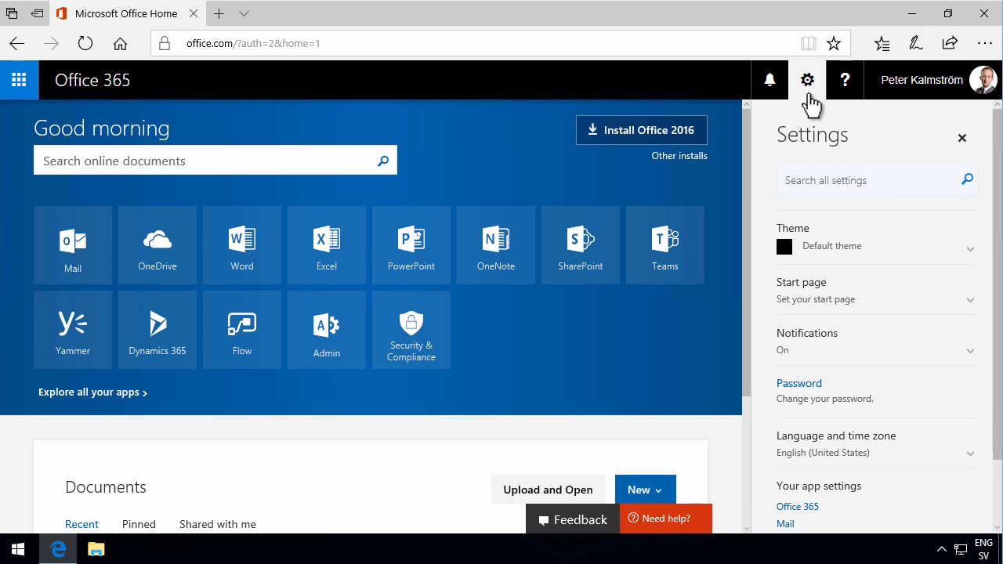
pyautogui.click(807, 80)
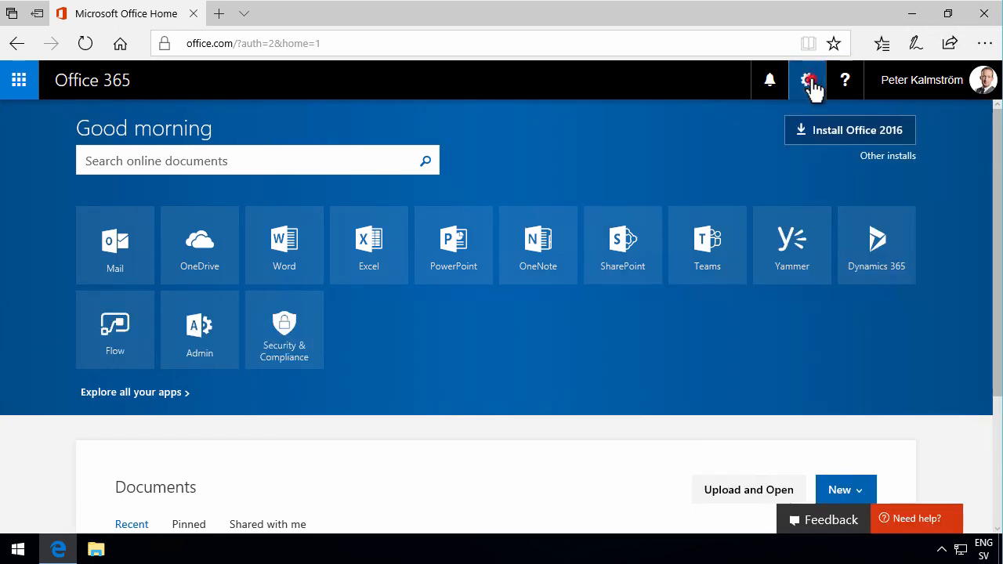
pyautogui.click(808, 80)
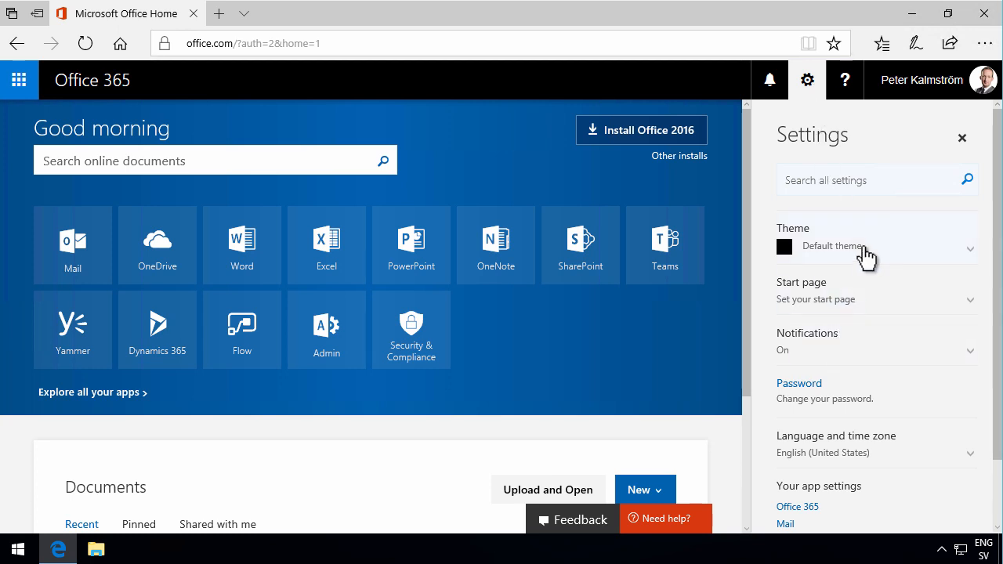
pyautogui.moveTo(913, 270)
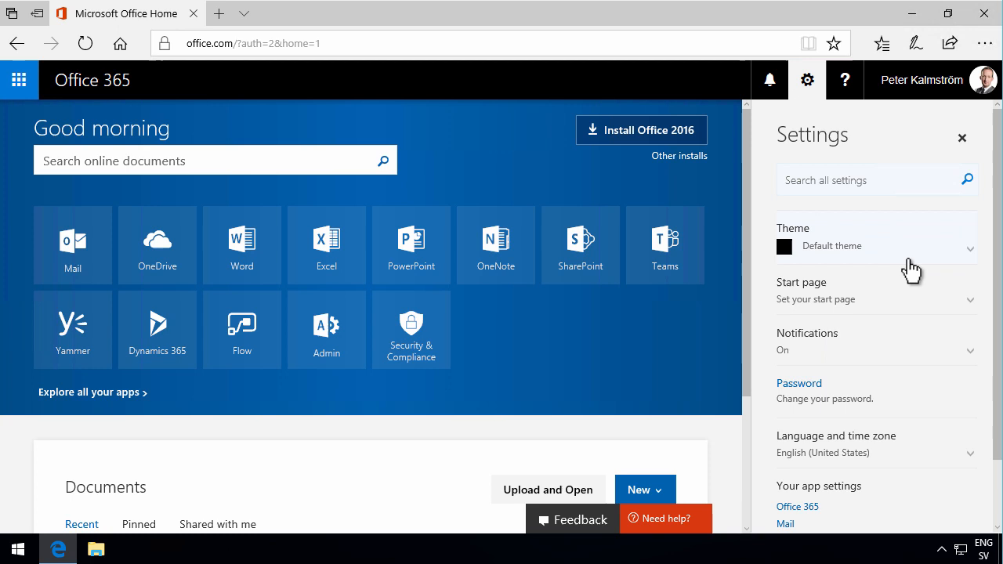
pyautogui.moveTo(945, 313)
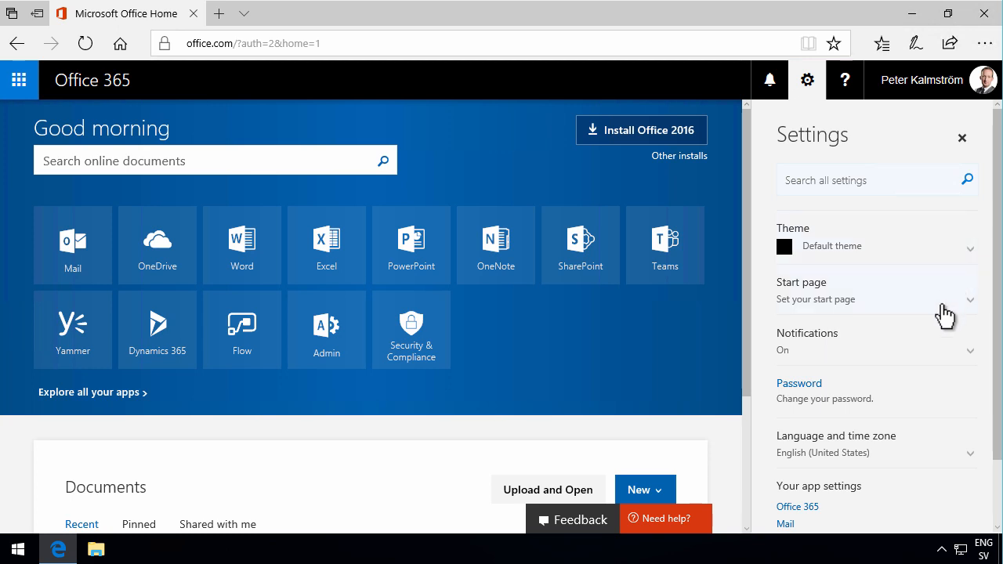
pyautogui.moveTo(282, 164)
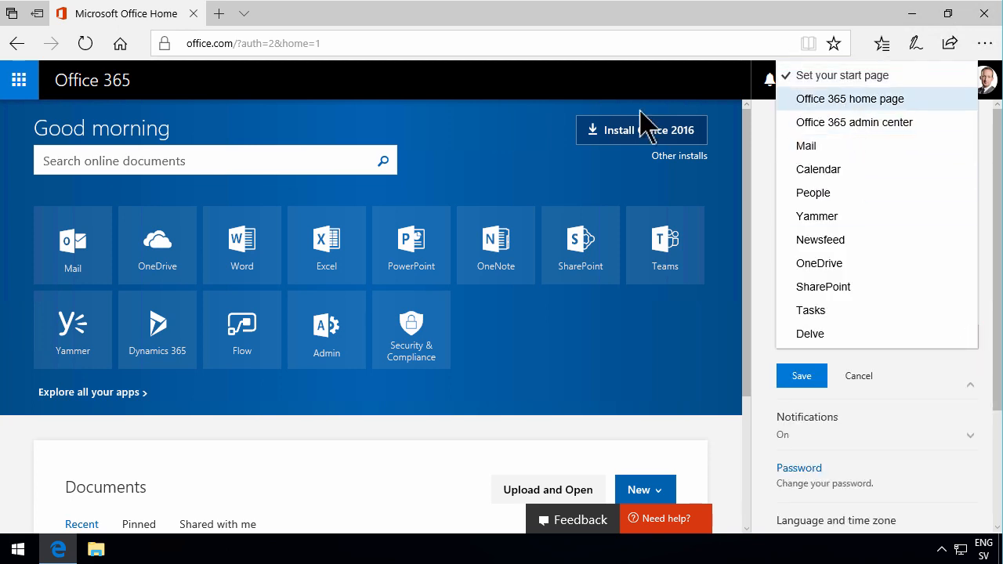
pyautogui.moveTo(75, 90)
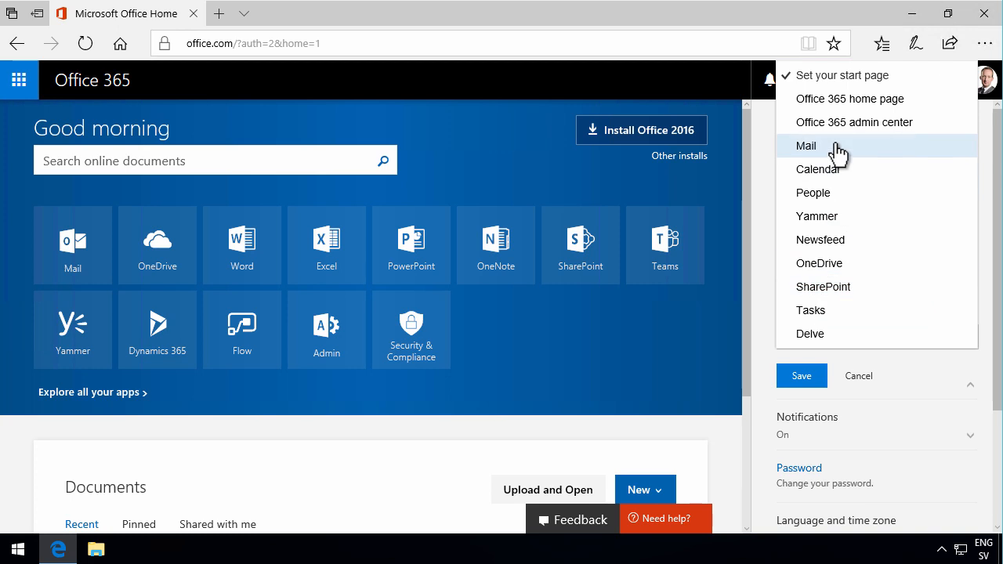
pyautogui.moveTo(826, 150)
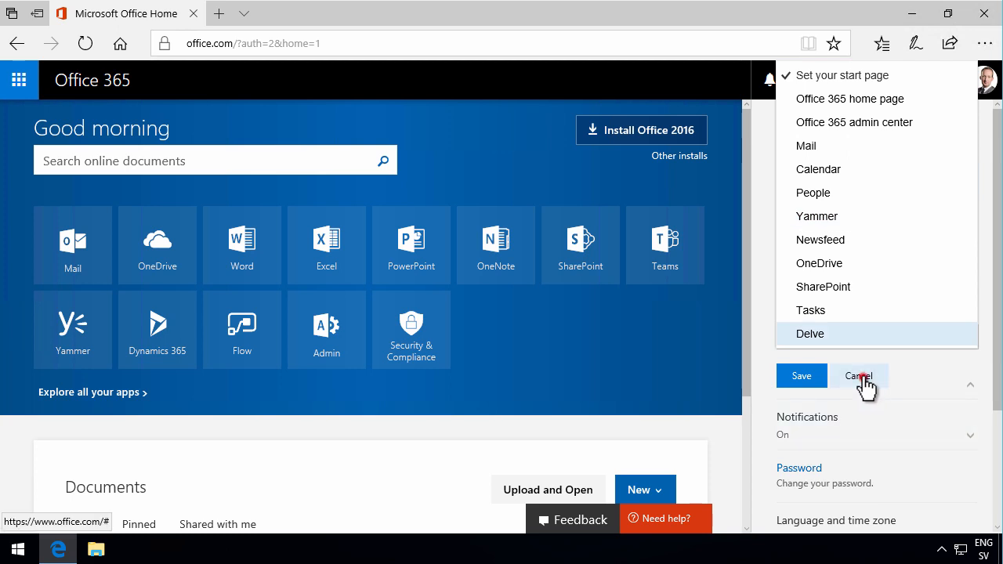
# Step: Cancel the Start page dropdown, keeping the current start page
pyautogui.click(857, 376)
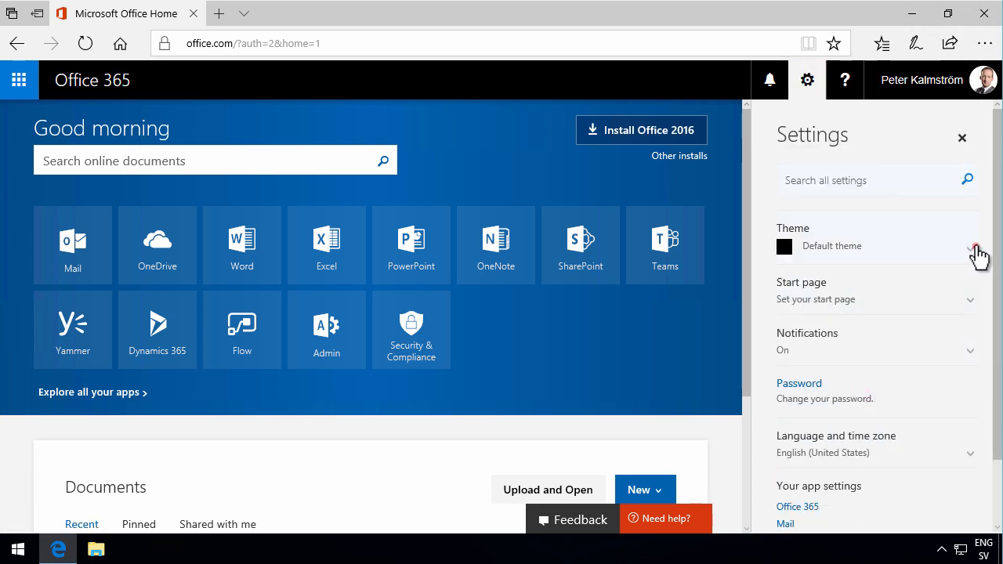
# Step: Expand Theme choices and the Notifications options, leaving reminders and new mail alerts on
pyautogui.click(971, 246)
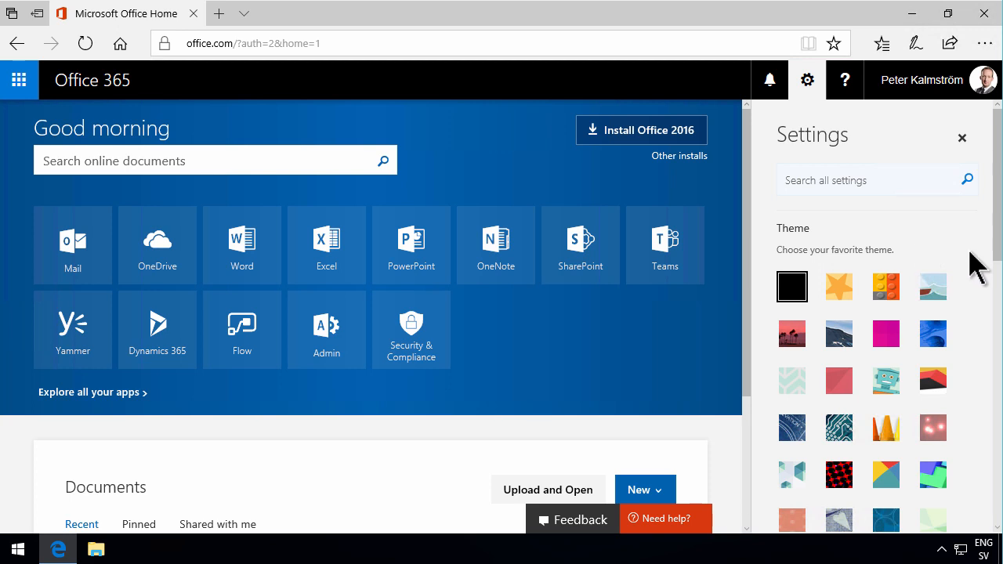
pyautogui.scroll(-3)
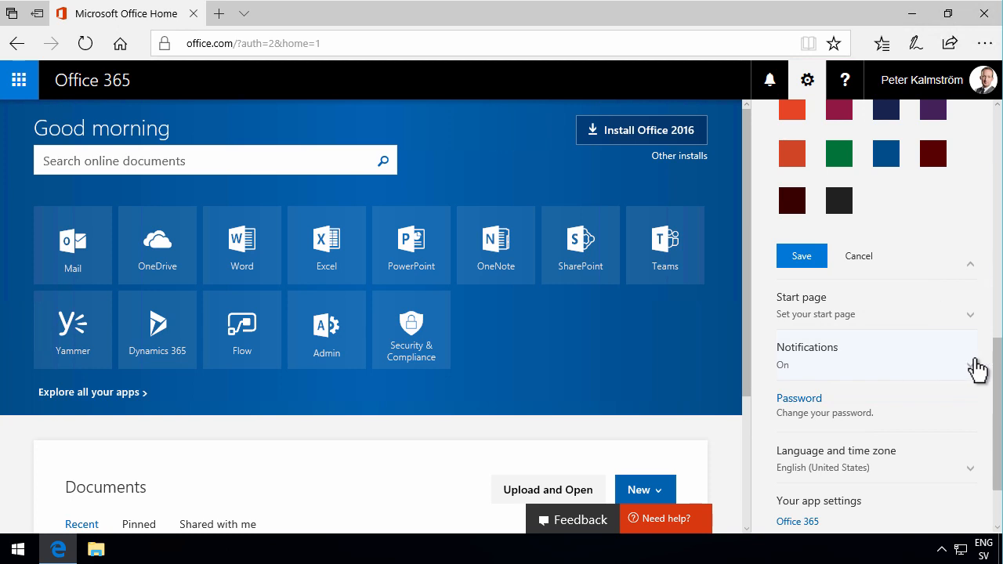
pyautogui.click(807, 356)
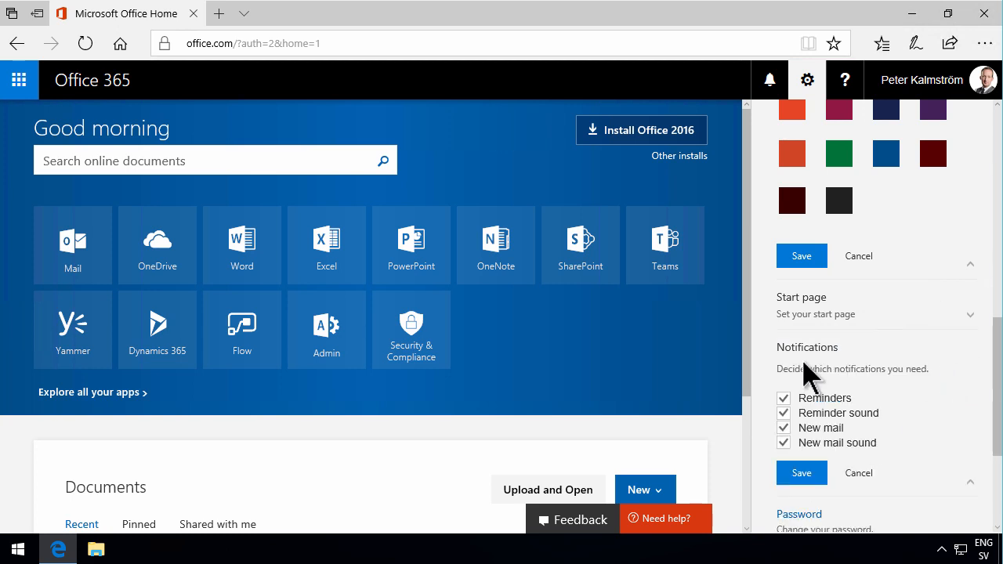
pyautogui.moveTo(769, 80)
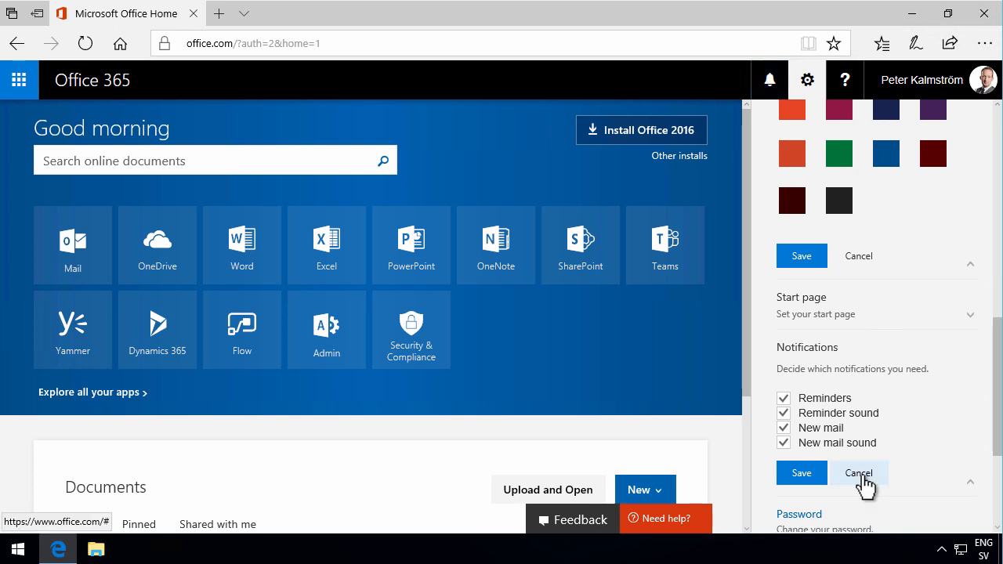
pyautogui.scroll(-3)
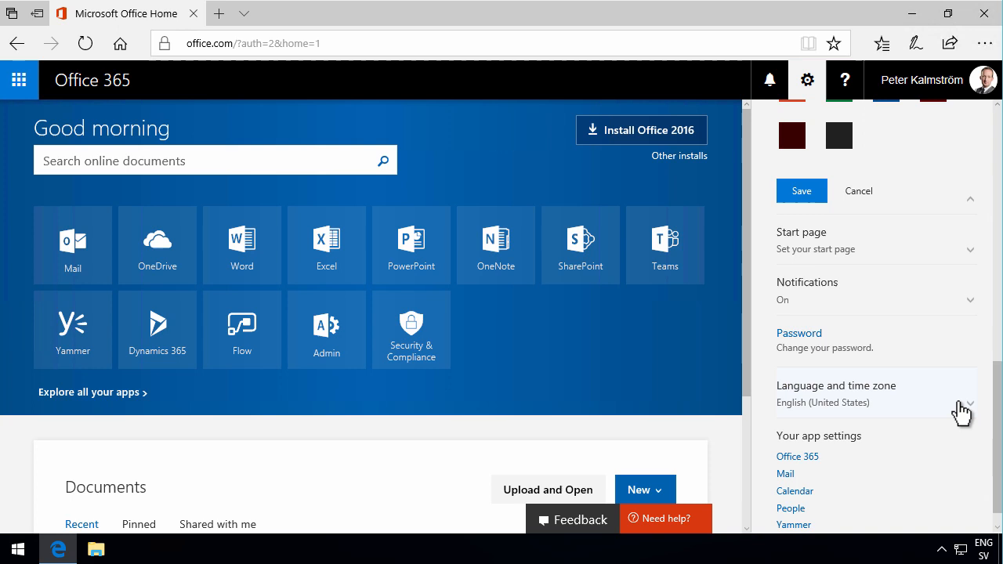
pyautogui.click(970, 403)
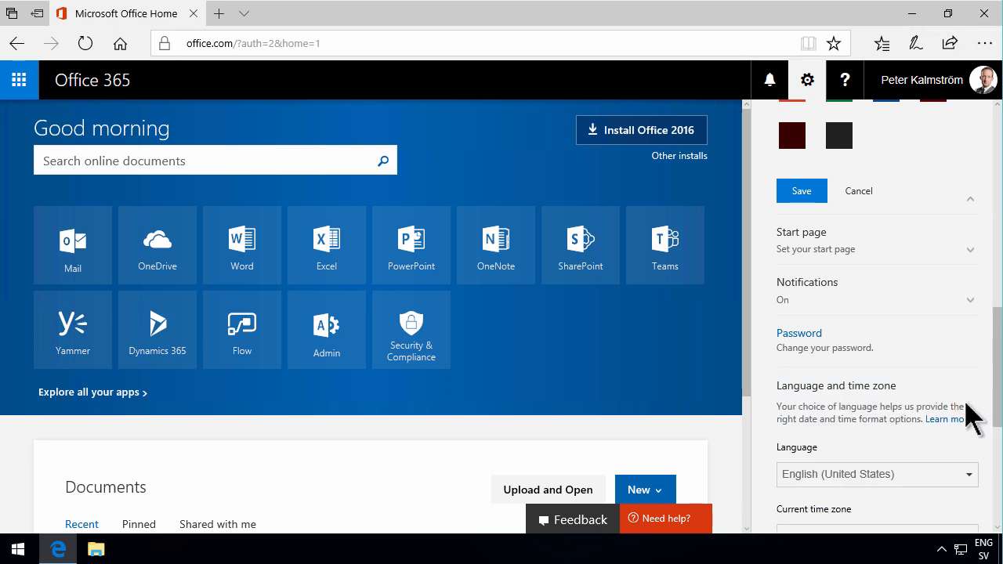
pyautogui.scroll(-3)
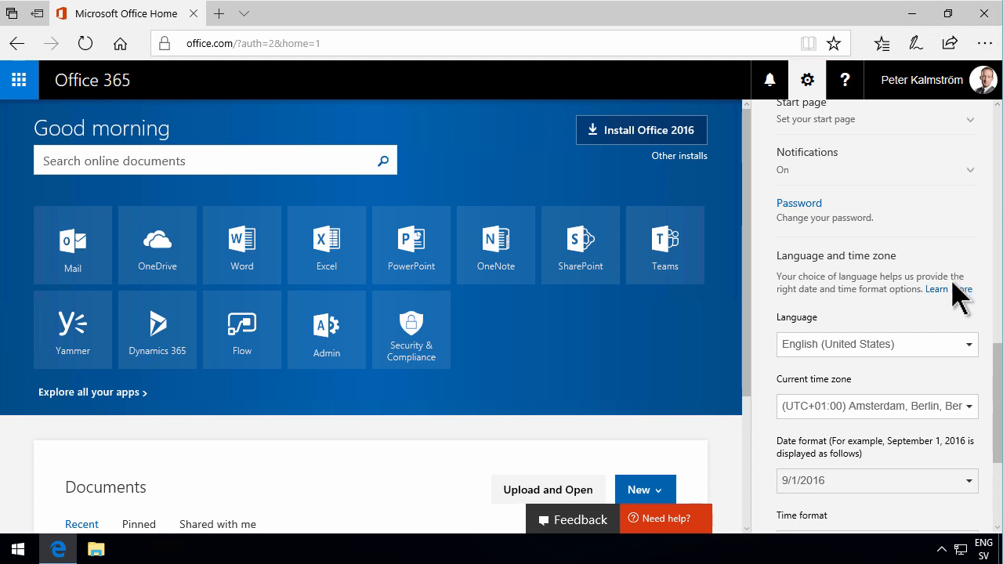
pyautogui.scroll(-3)
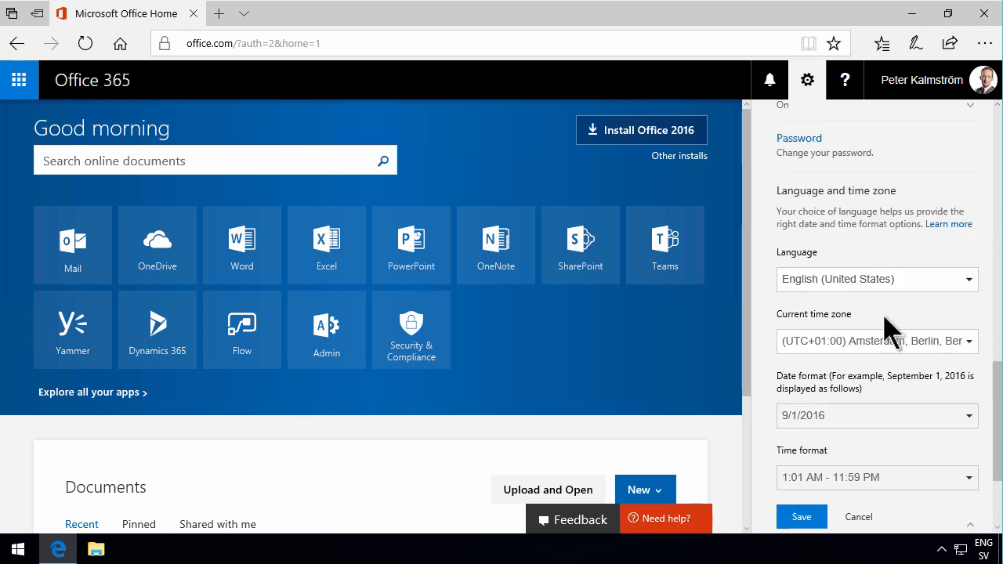
pyautogui.scroll(-3)
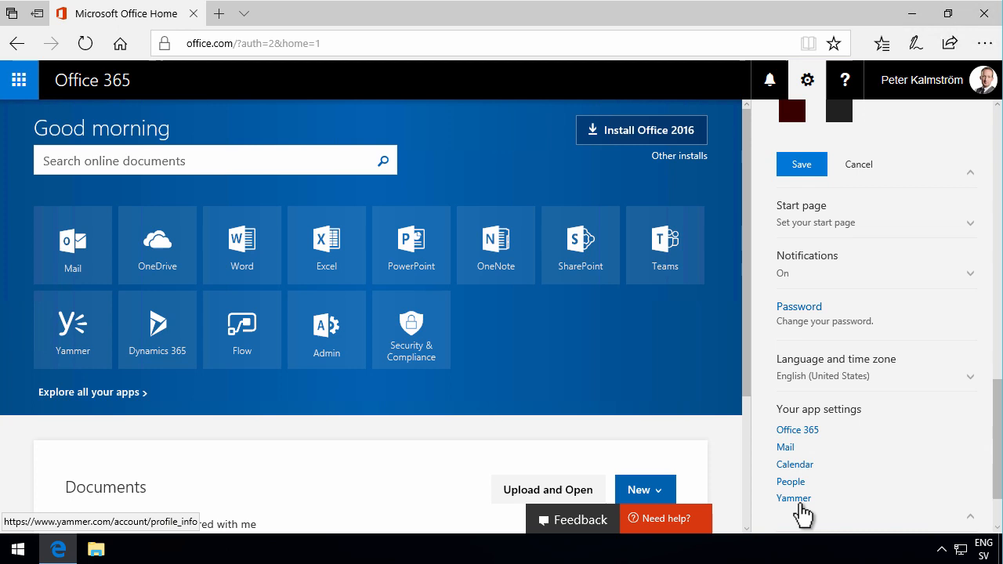
pyautogui.moveTo(807, 438)
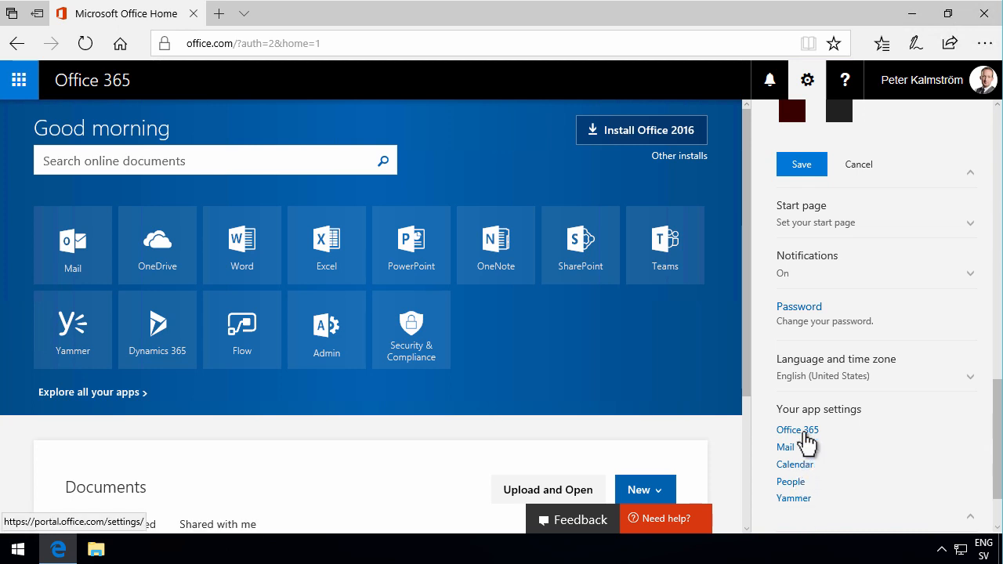
# Step: Open the Office 365 My account settings page and scroll its settings pane to Mail, Calendar, People and Yammer
pyautogui.click(797, 430)
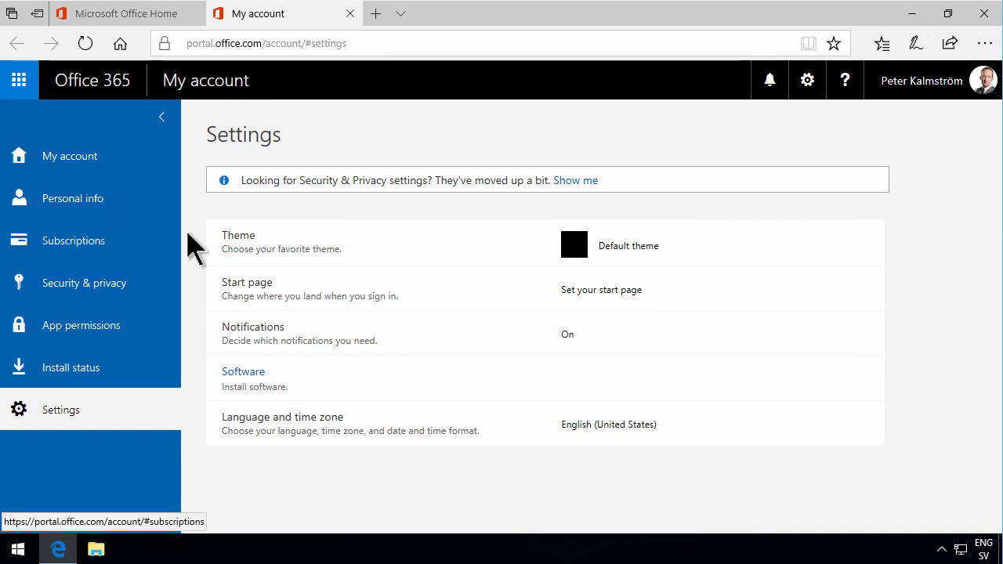
pyautogui.moveTo(90, 156)
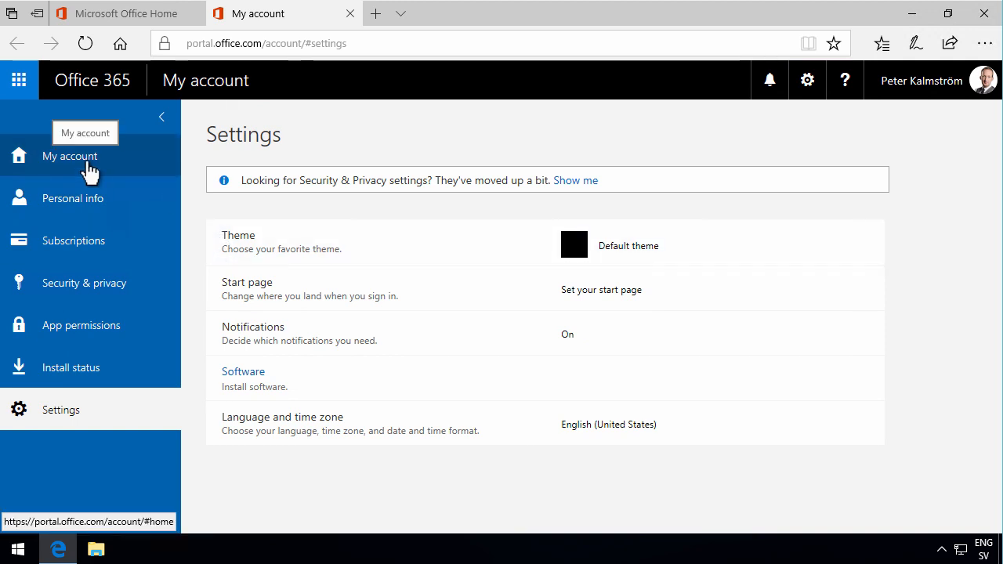
pyautogui.moveTo(588, 306)
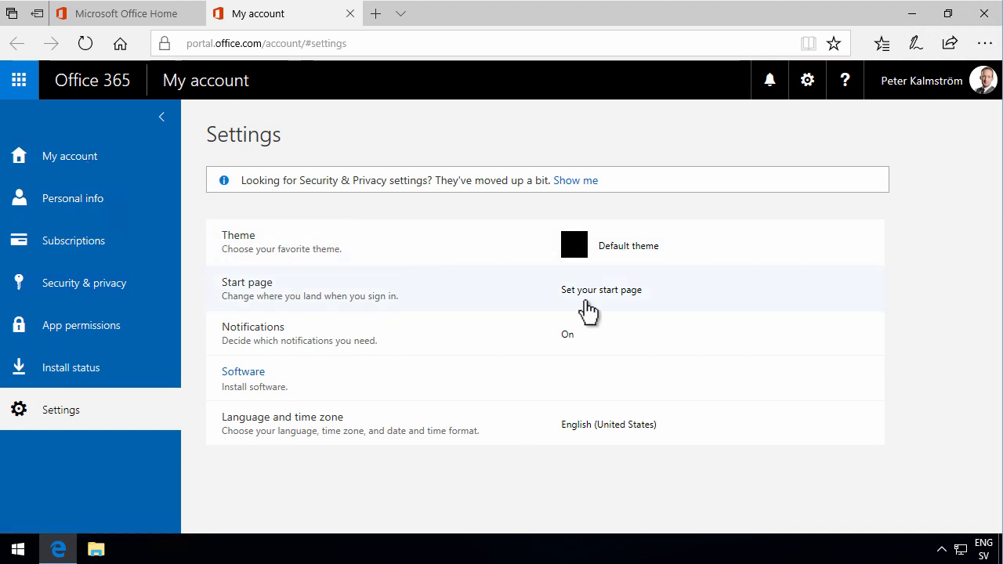
pyautogui.moveTo(807, 80)
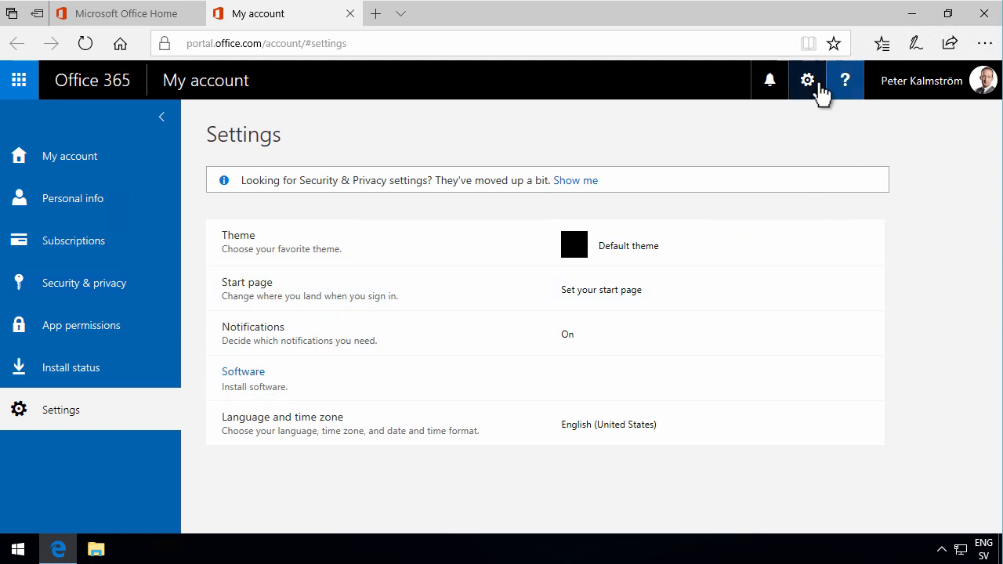
pyautogui.click(807, 80)
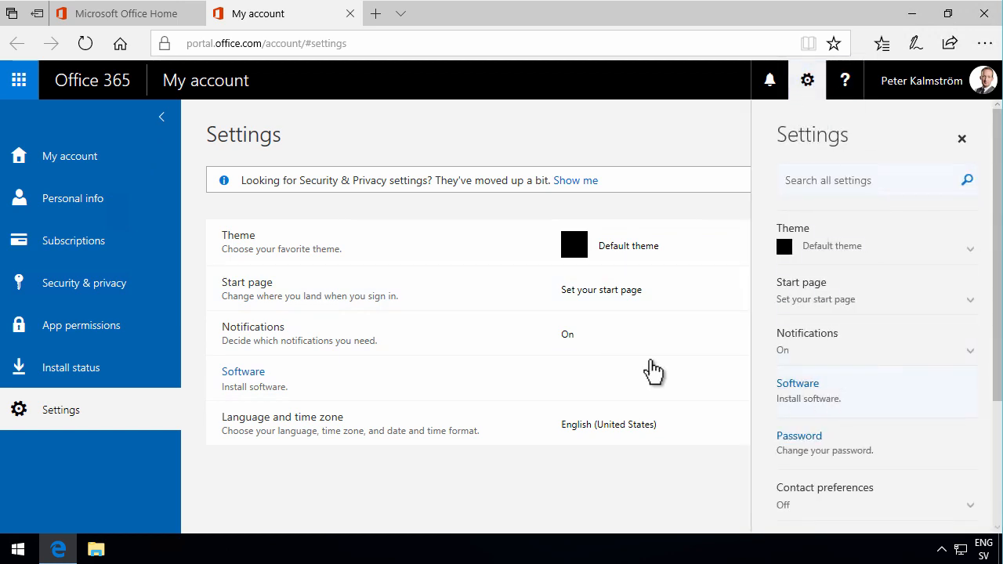
pyautogui.moveTo(51, 163)
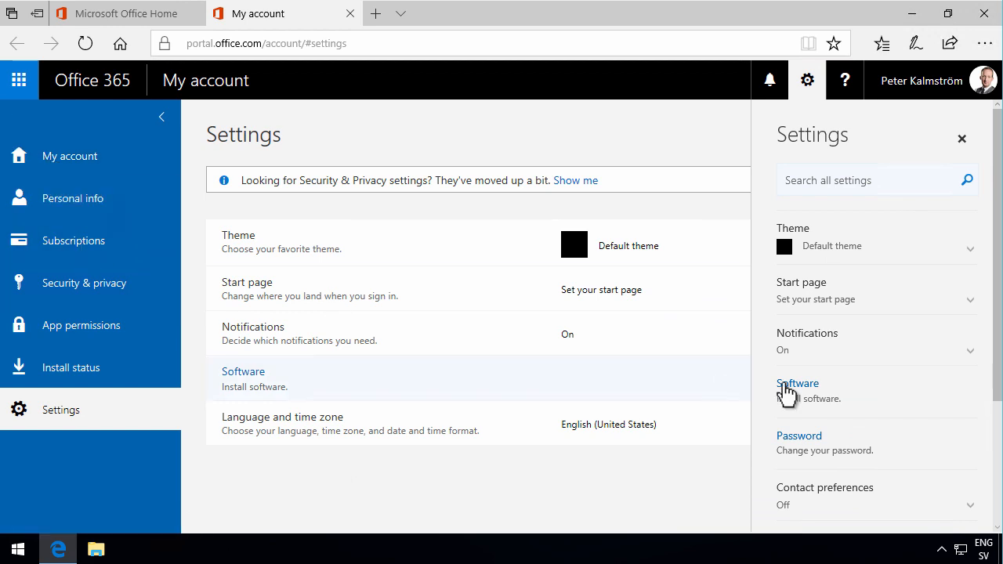
pyautogui.scroll(-3)
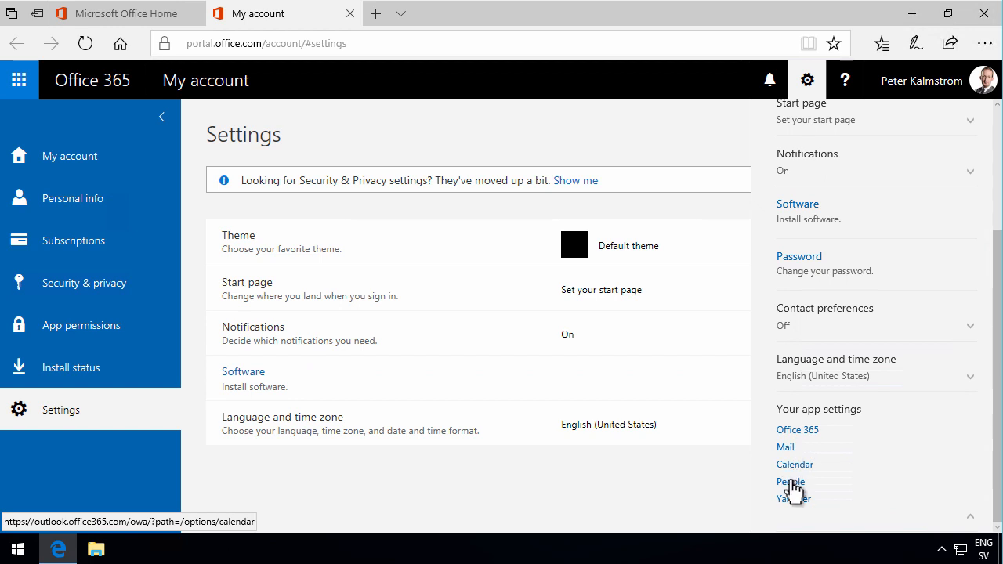
pyautogui.moveTo(795, 463)
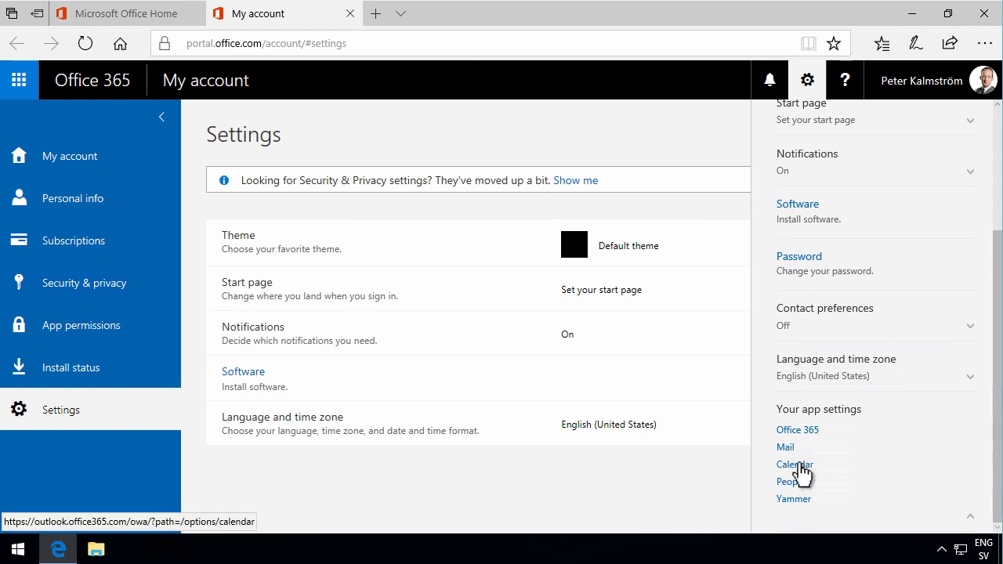
pyautogui.moveTo(532, 513)
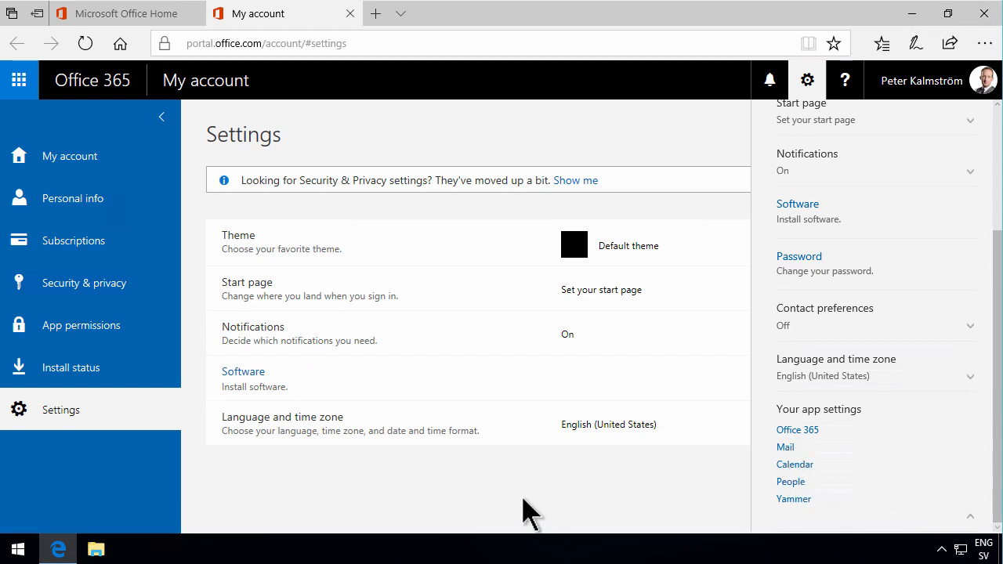
# Step: View Install status details, App permissions, Security & privacy, Subscriptions, then Personal info
pyautogui.click(71, 367)
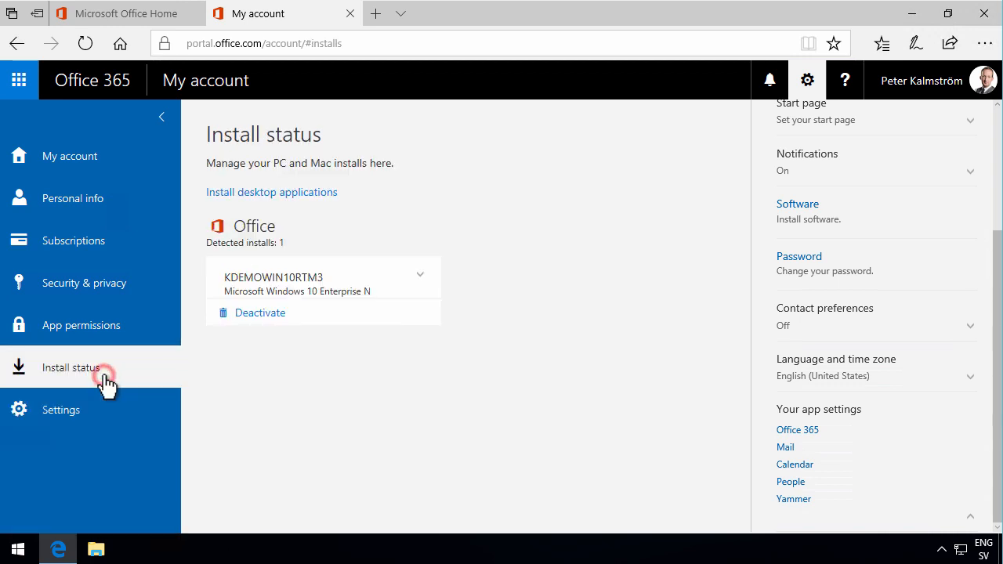
pyautogui.moveTo(310, 290)
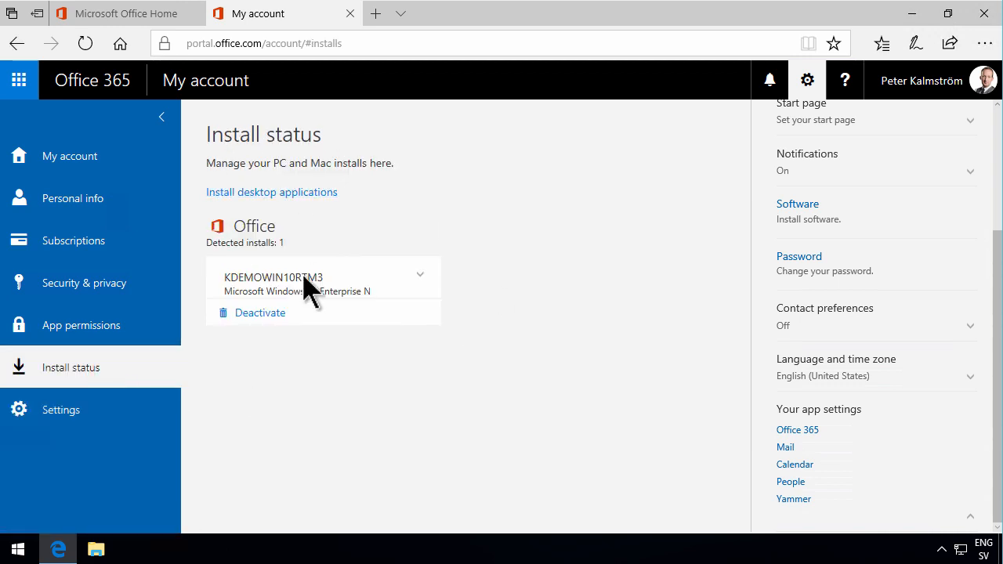
pyautogui.moveTo(388, 294)
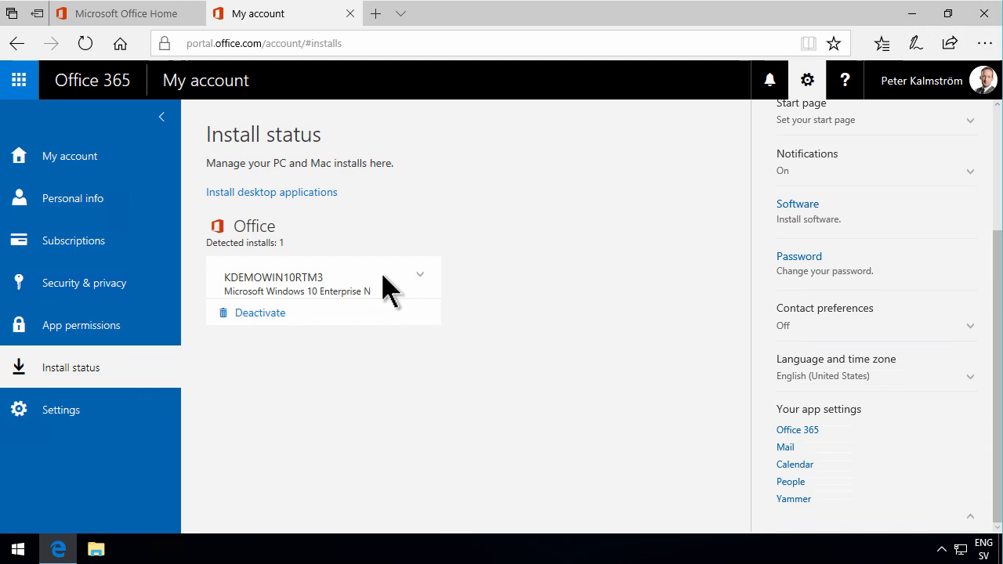
pyautogui.click(420, 275)
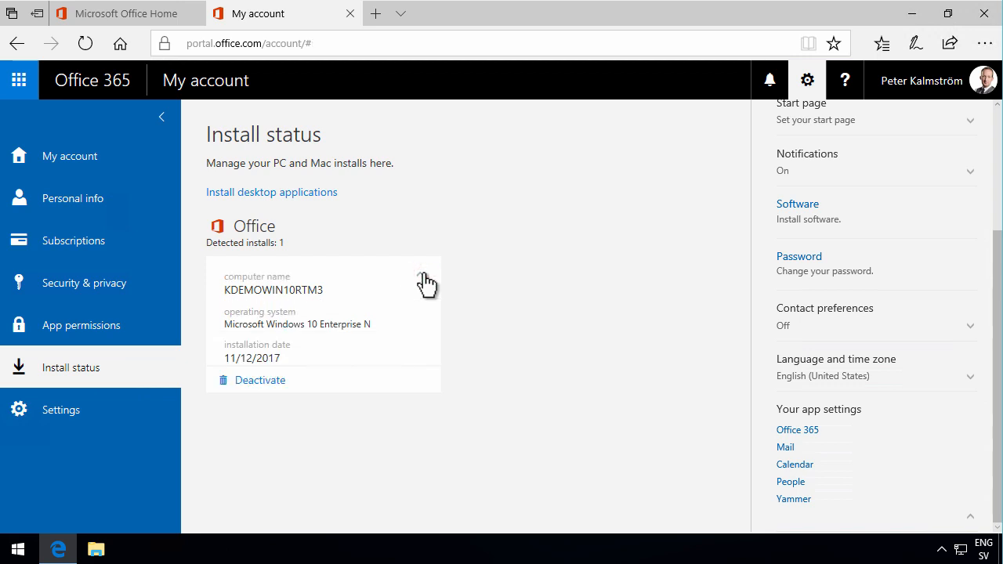
pyautogui.moveTo(81, 326)
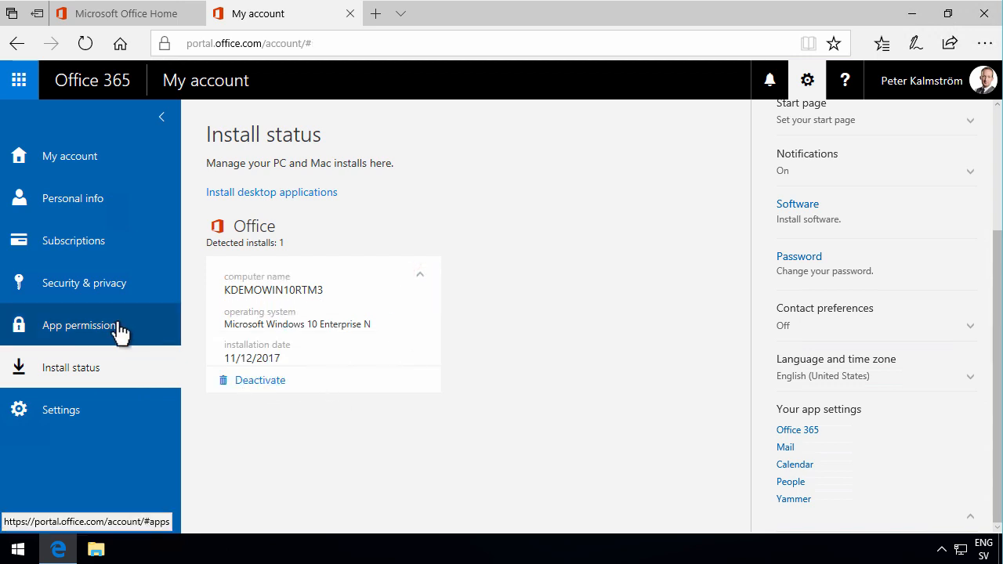
pyautogui.click(80, 325)
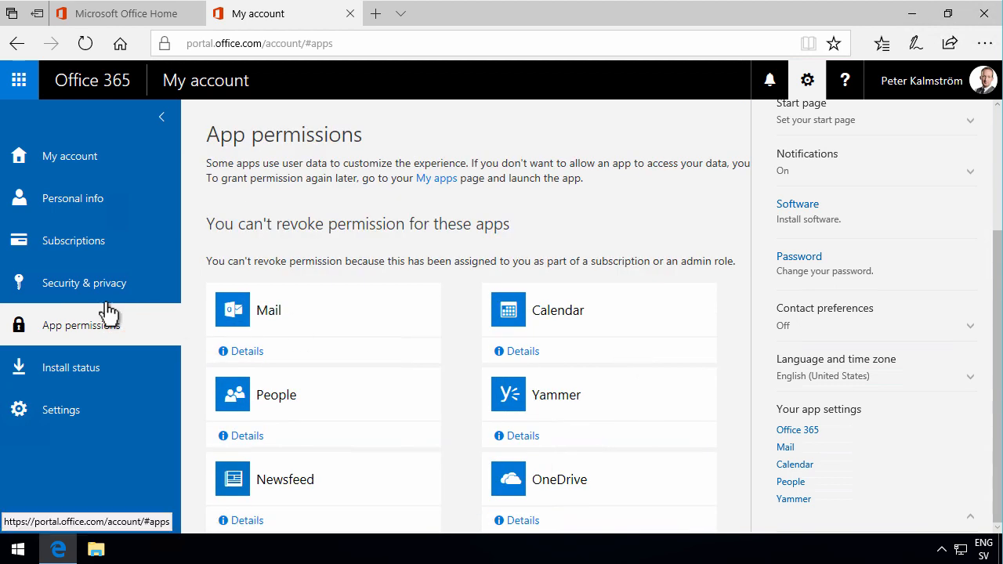
pyautogui.click(84, 283)
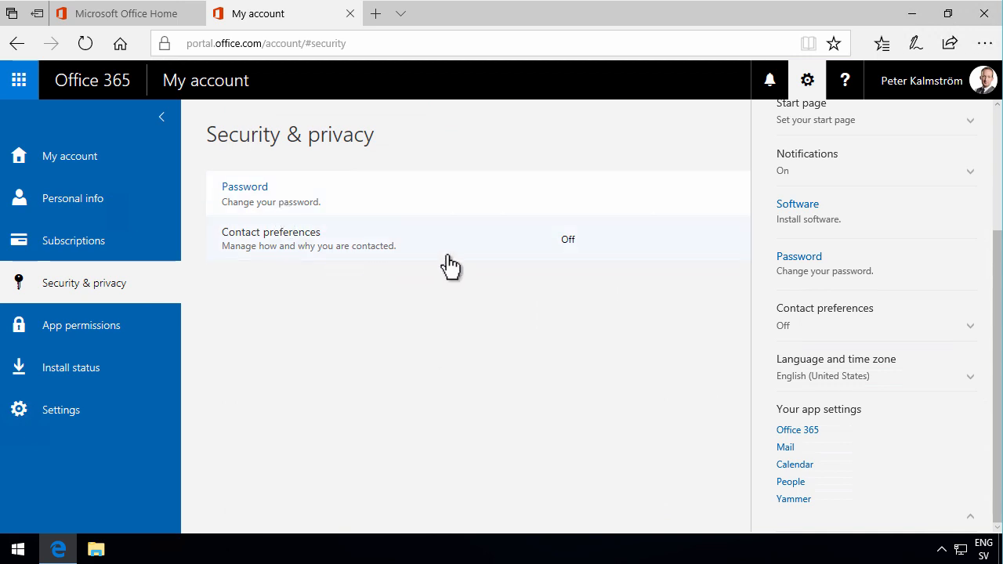
pyautogui.moveTo(400, 251)
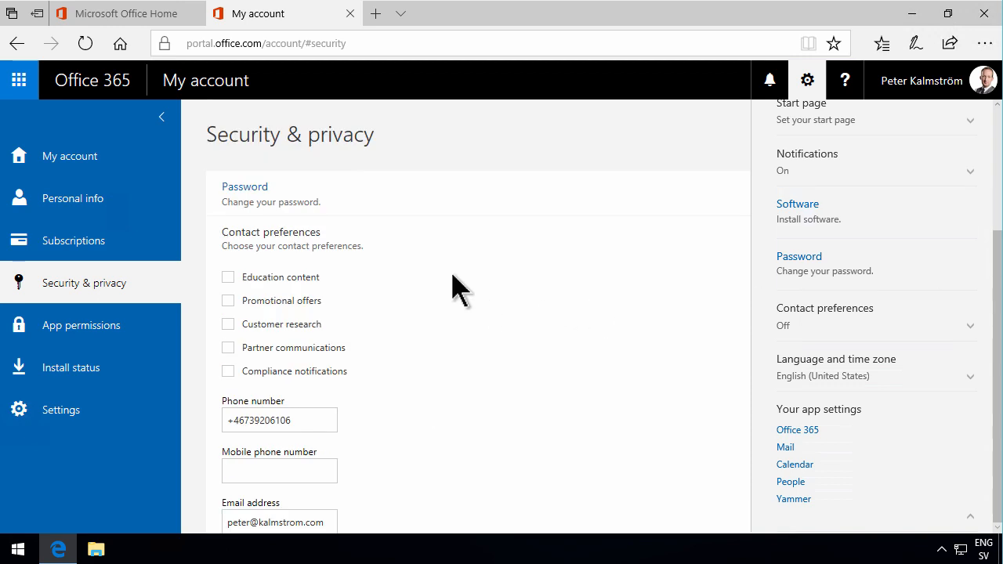
pyautogui.click(73, 240)
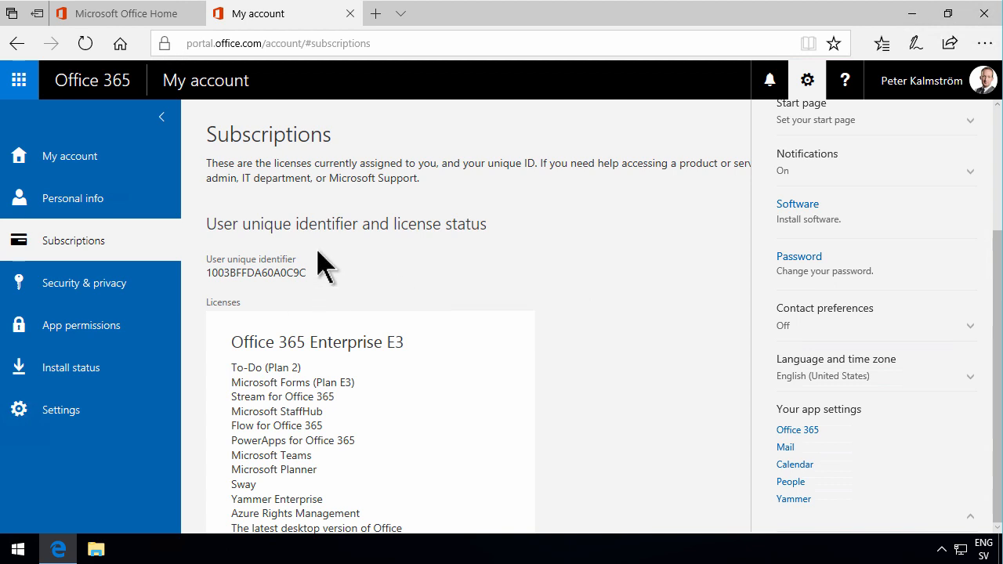
pyautogui.click(73, 198)
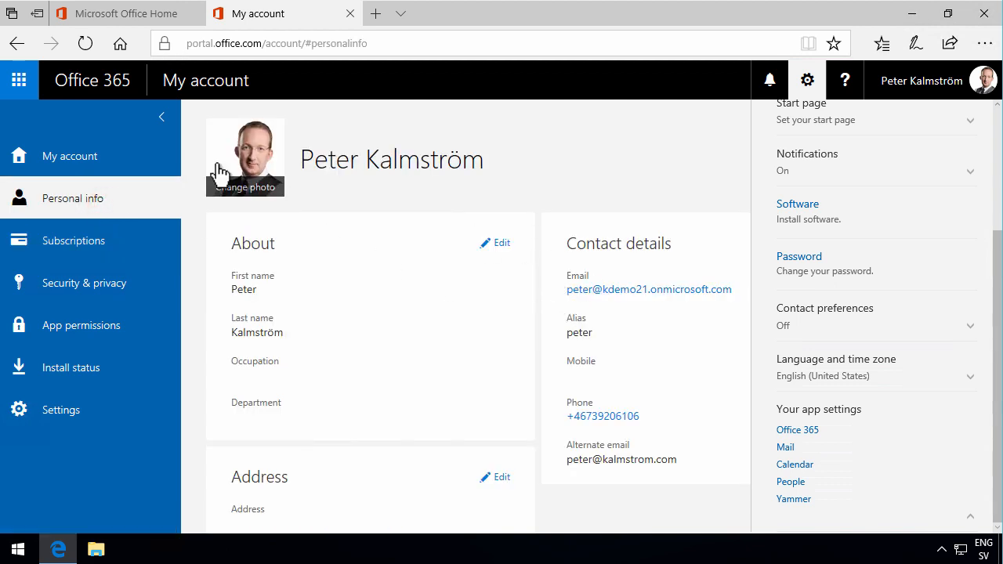
# Step: Go to the My account overview and close the Settings pane
pyautogui.click(70, 156)
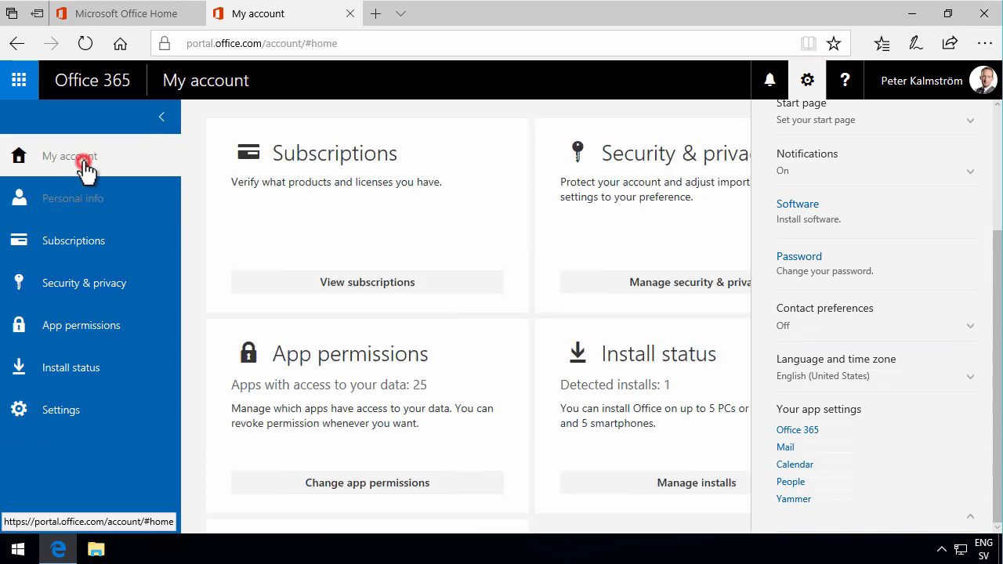
pyautogui.moveTo(516, 549)
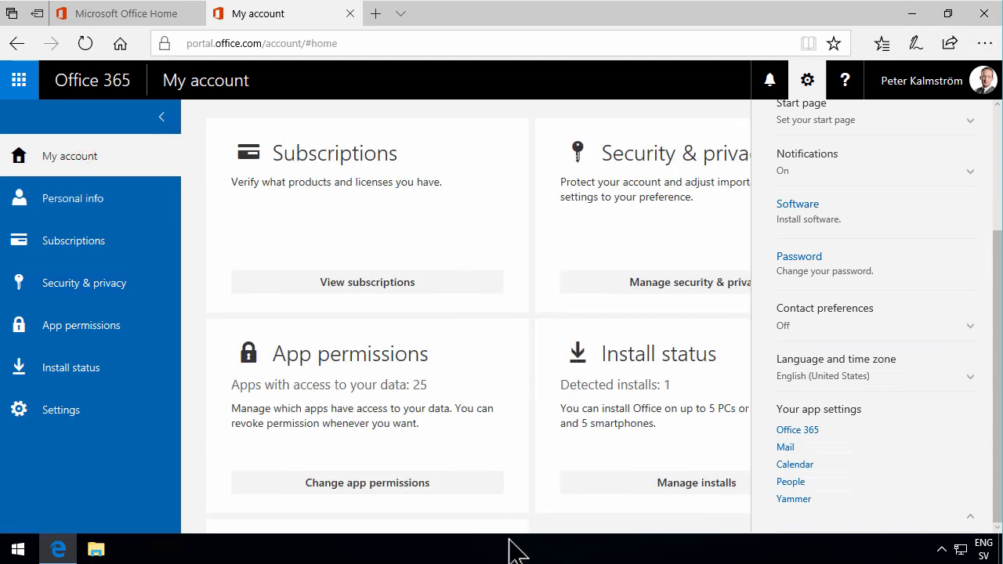
pyautogui.moveTo(795, 114)
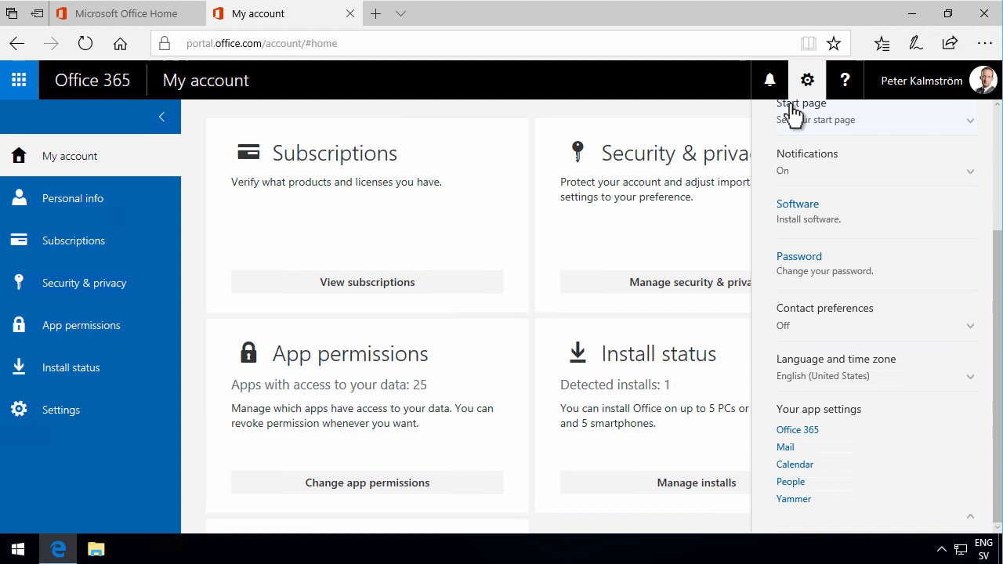
pyautogui.click(807, 79)
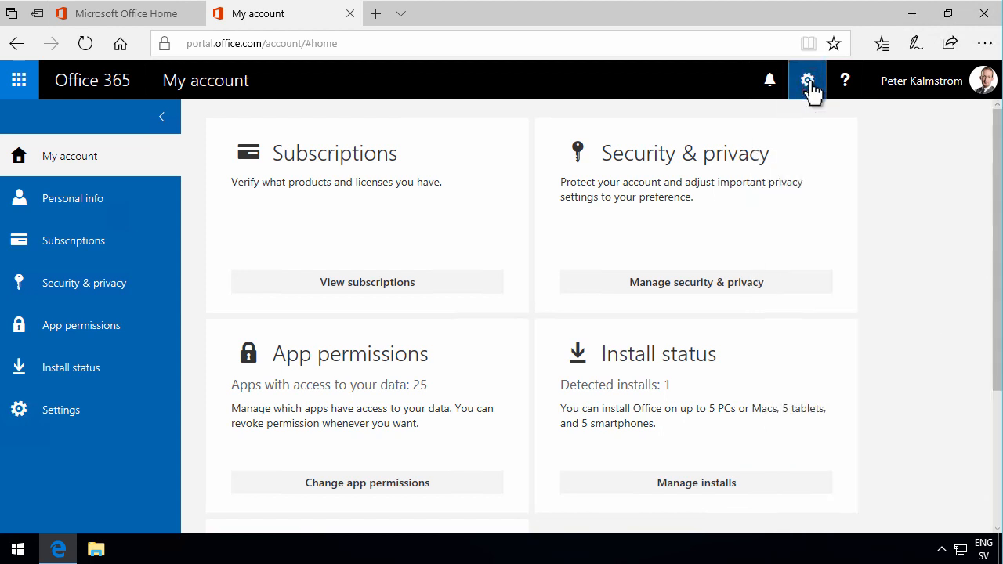
pyautogui.click(807, 80)
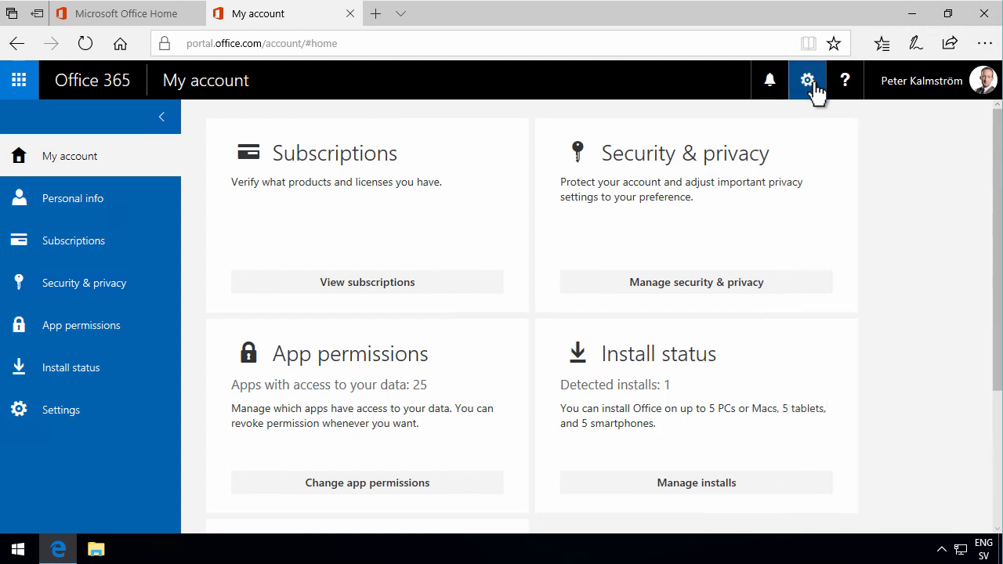
pyautogui.click(846, 80)
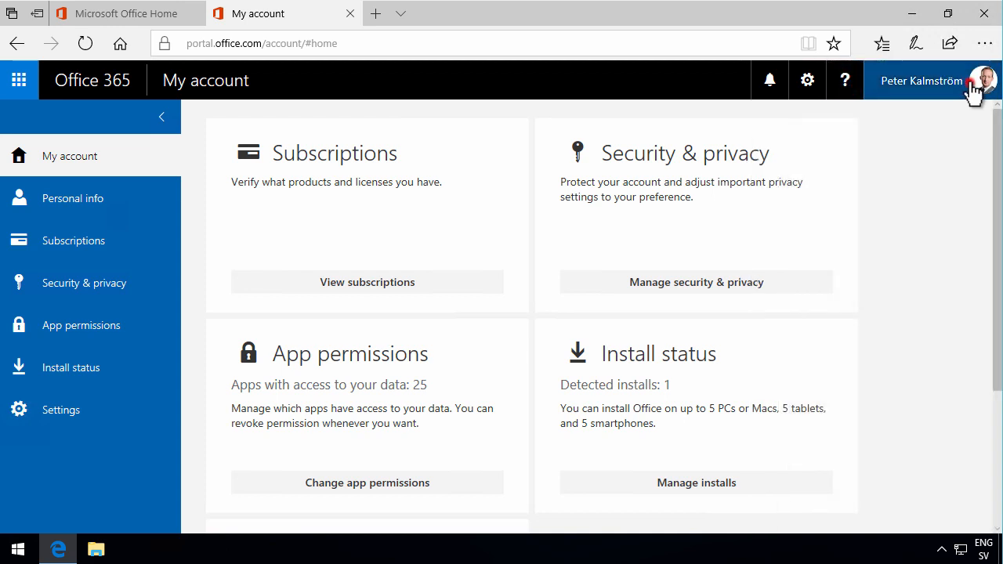
# Step: Open the profile-picture account panel and choose My profile
pyautogui.click(984, 80)
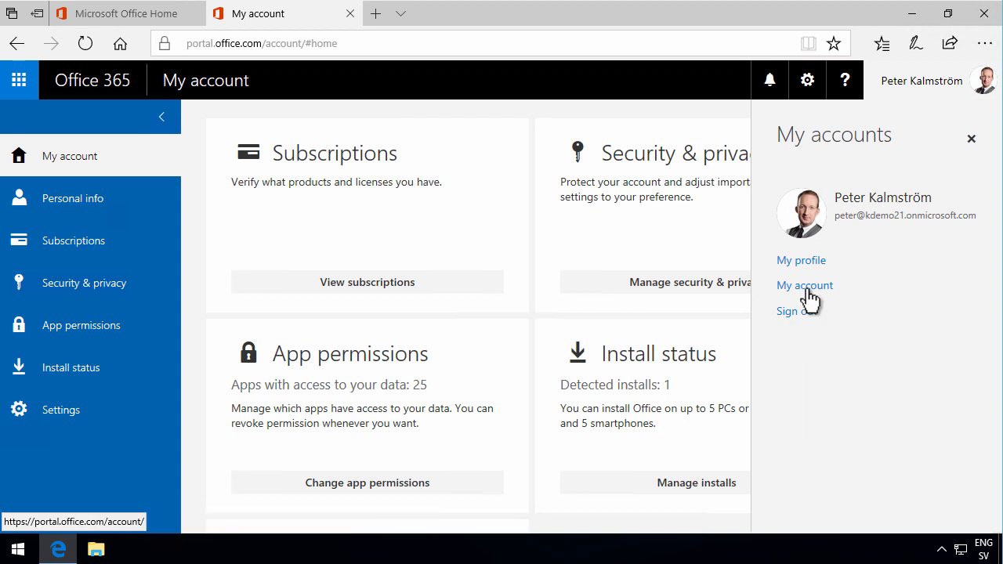
pyautogui.moveTo(800, 260)
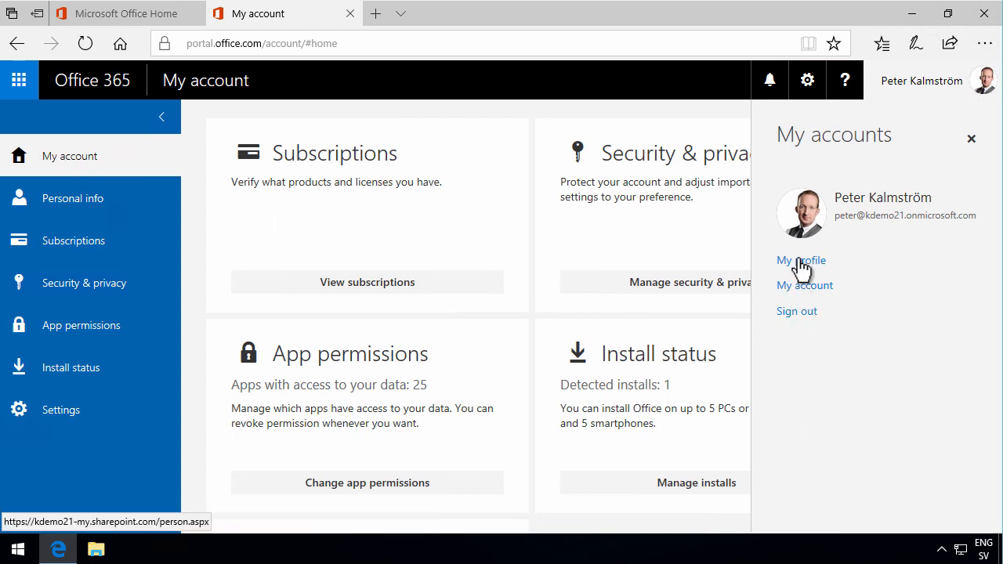
pyautogui.click(801, 260)
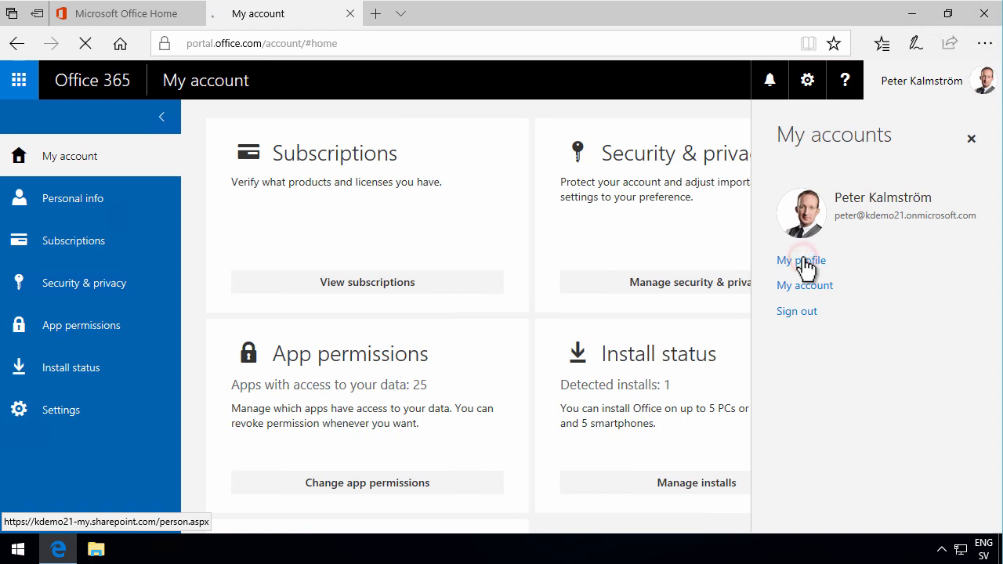
# Step: Load the Delve profile page and scroll through contact details, recent documents and activity
pyautogui.click(800, 260)
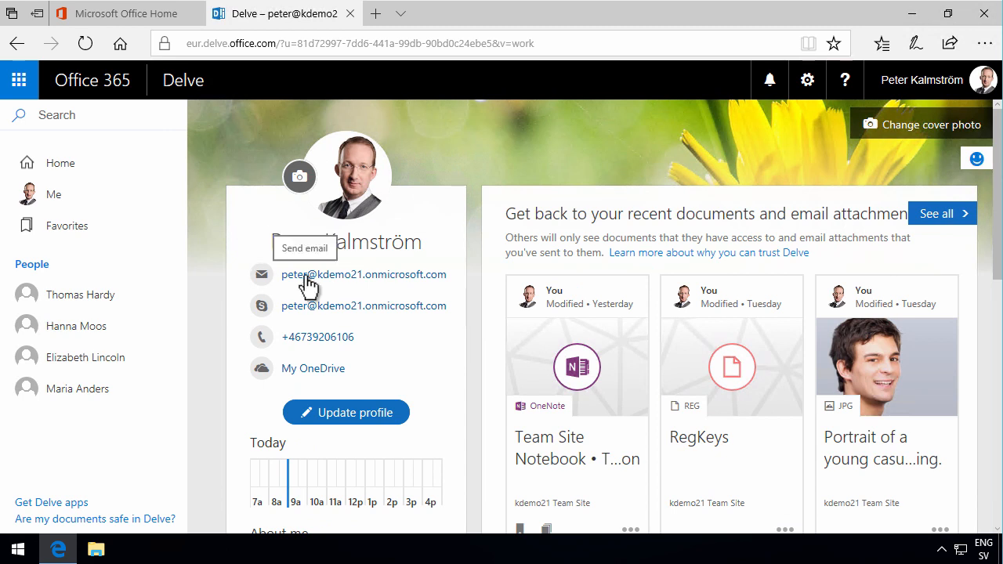
pyautogui.moveTo(600, 251)
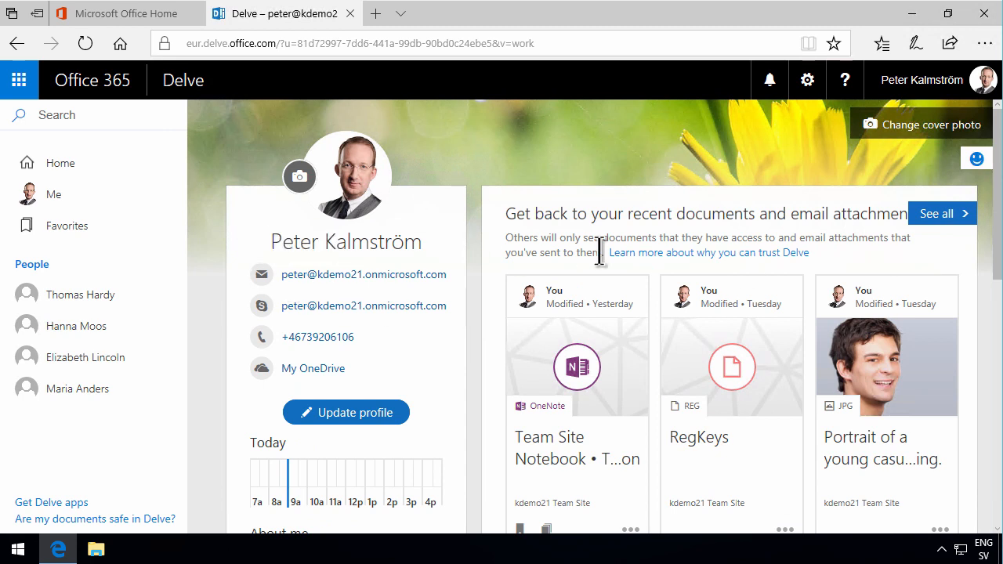
pyautogui.moveTo(471, 396)
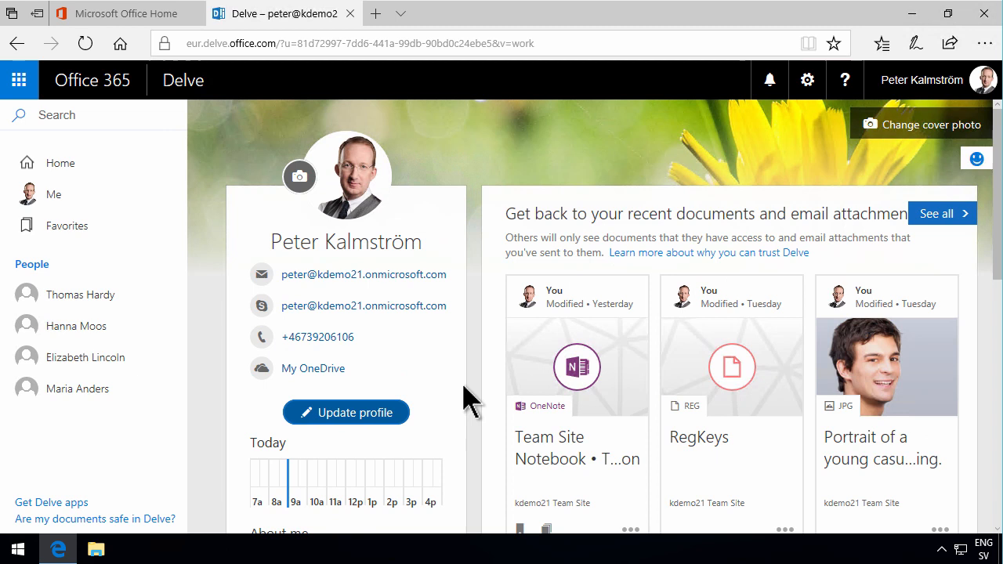
pyautogui.scroll(-3)
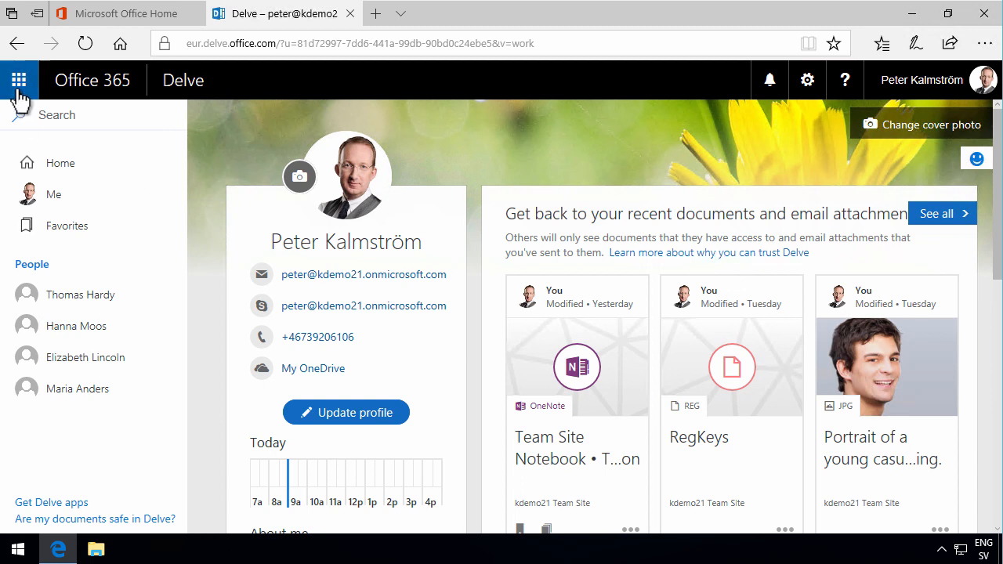
pyautogui.moveTo(152, 100)
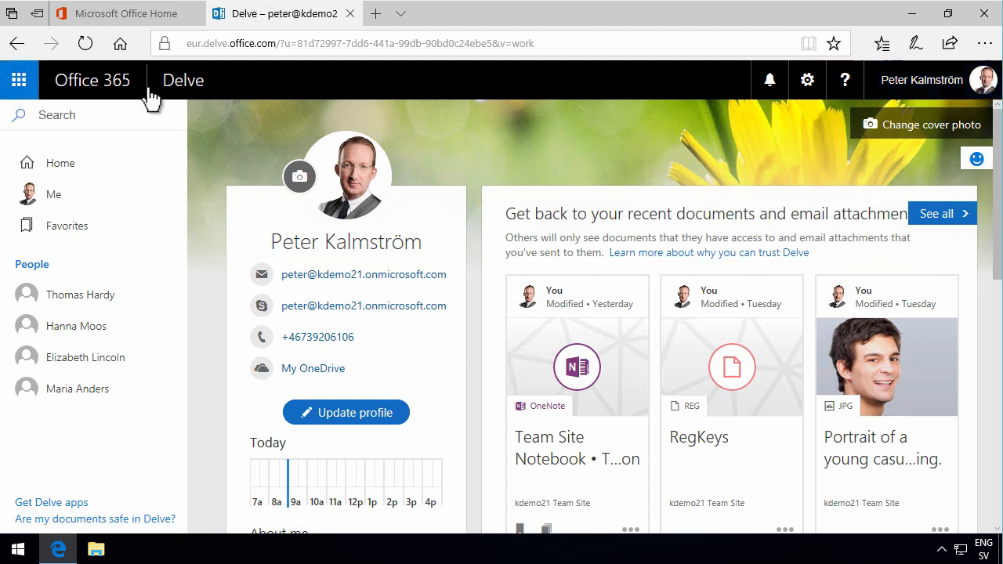